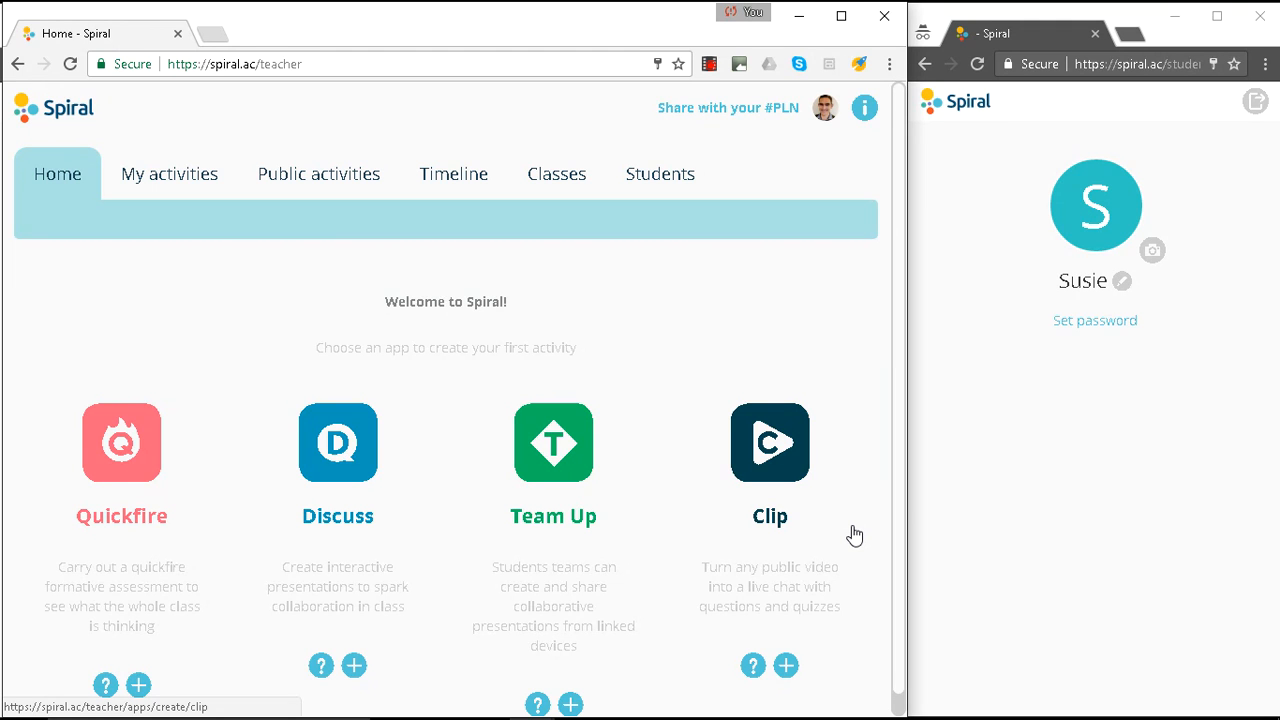
{"action": "mouse_move", "coordinate": [286, 493]}
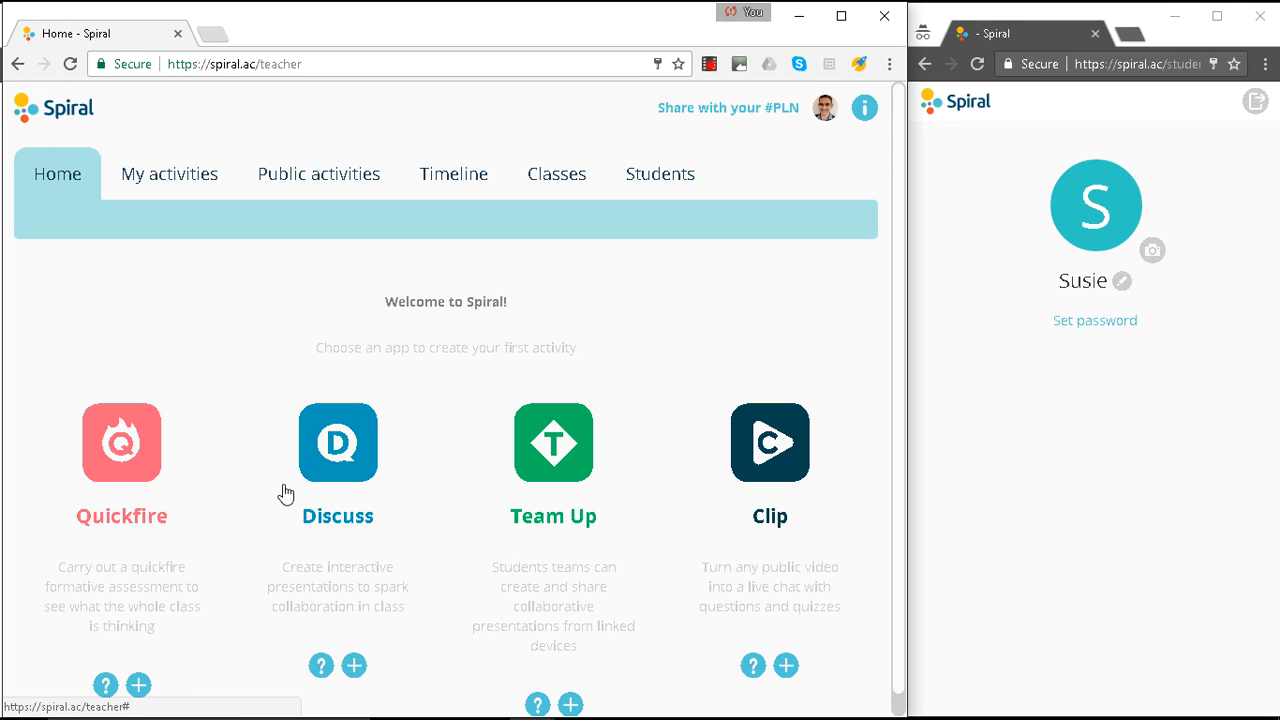
- Launch the Quickfire app from the Spiral Home tab
{"action": "left_click", "coordinate": [121, 442]}
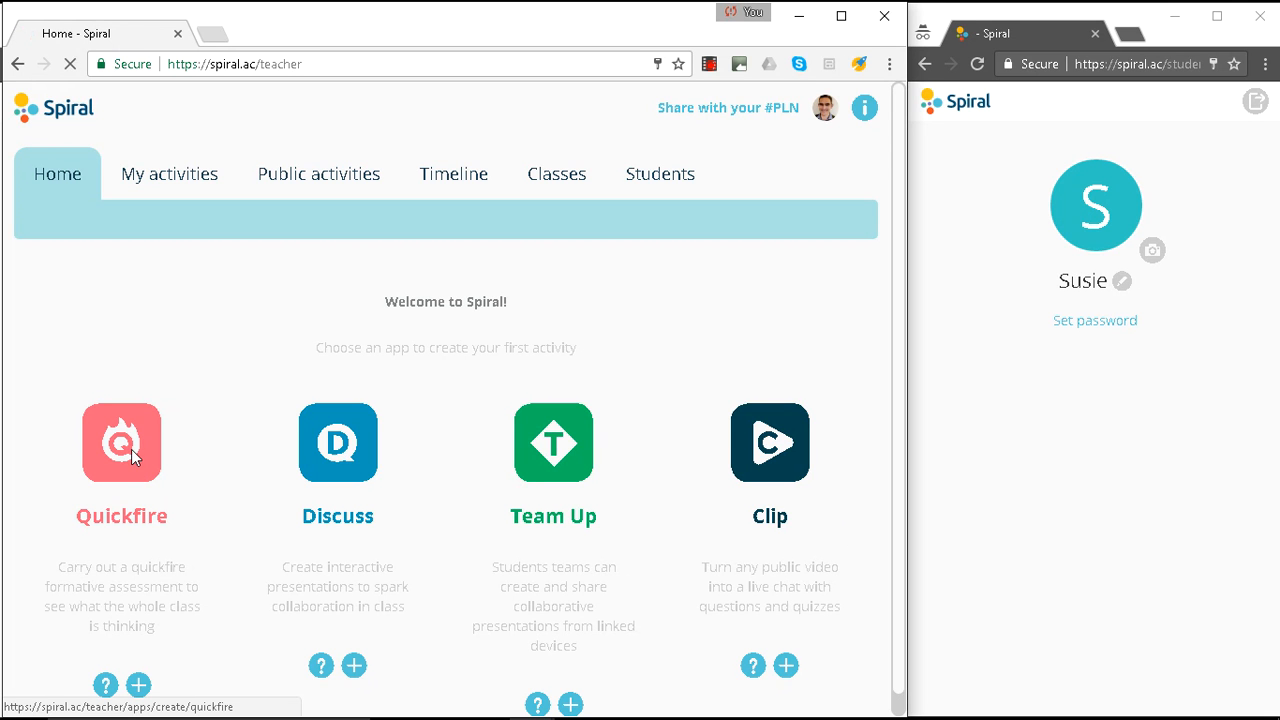
- Run the new Quickfire with the Maths 1 class to get its join code
{"action": "left_click", "coordinate": [121, 442]}
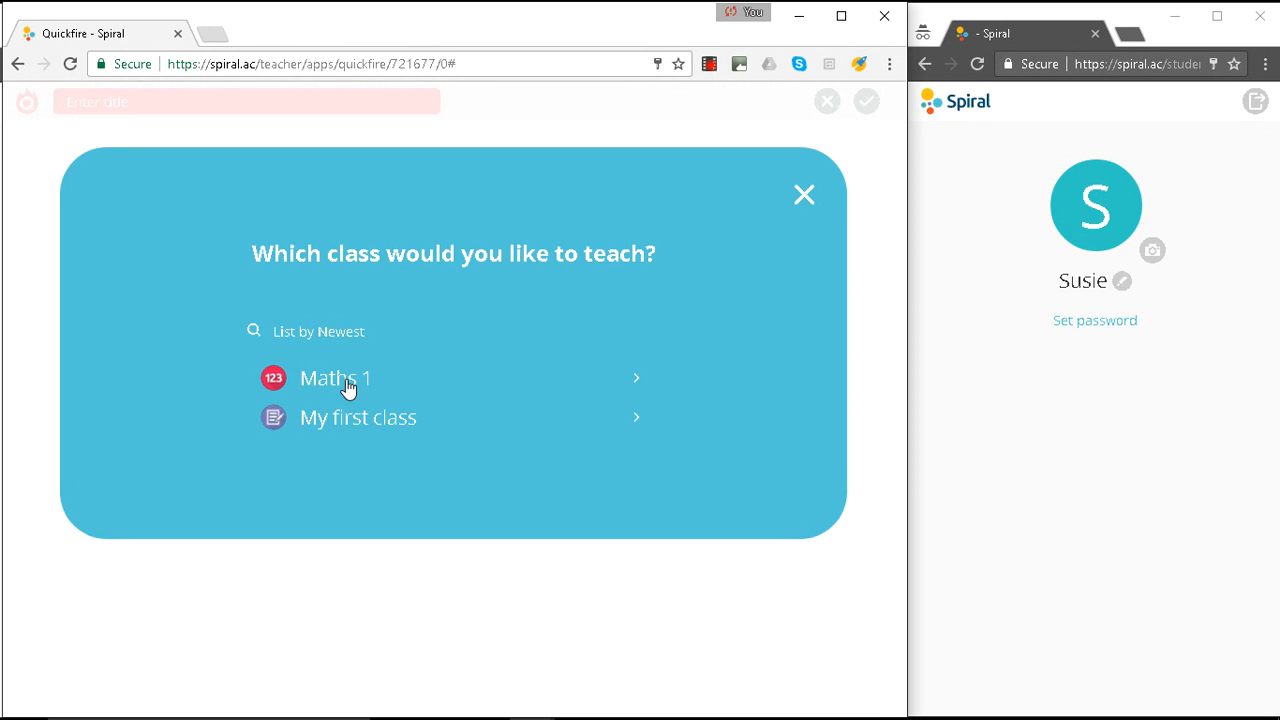
{"action": "left_click", "coordinate": [345, 381]}
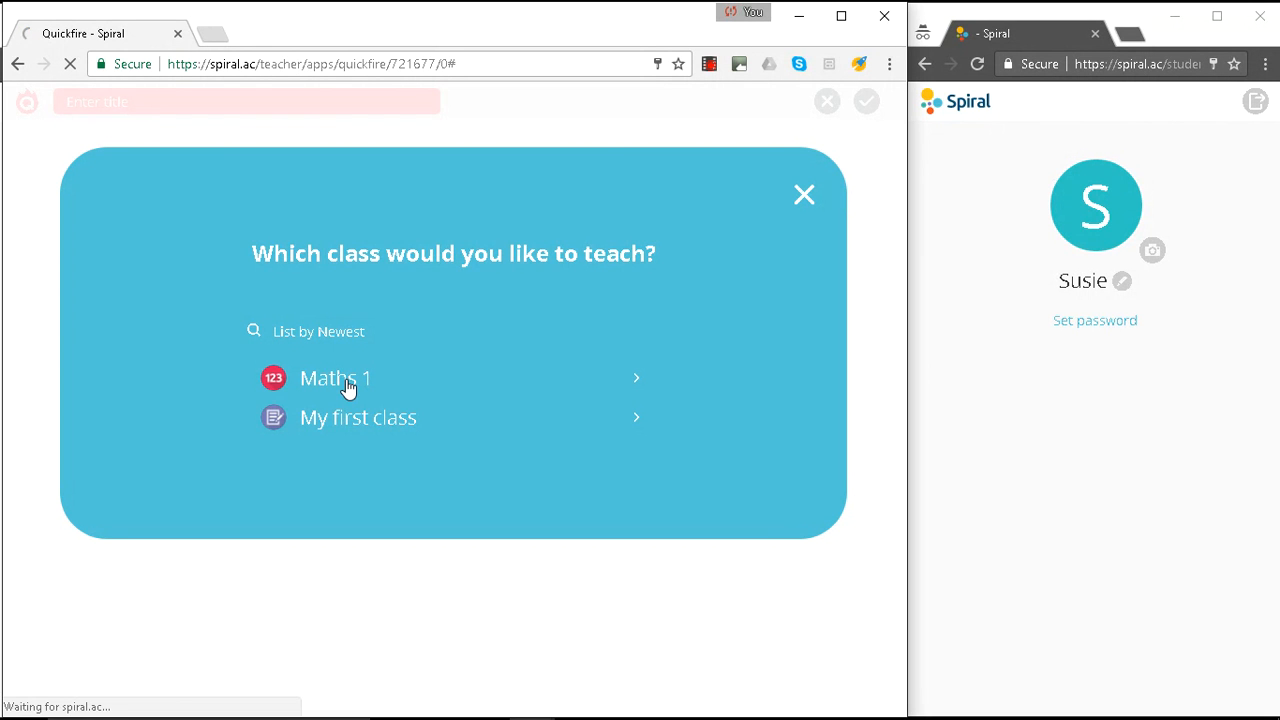
{"action": "left_click", "coordinate": [337, 379]}
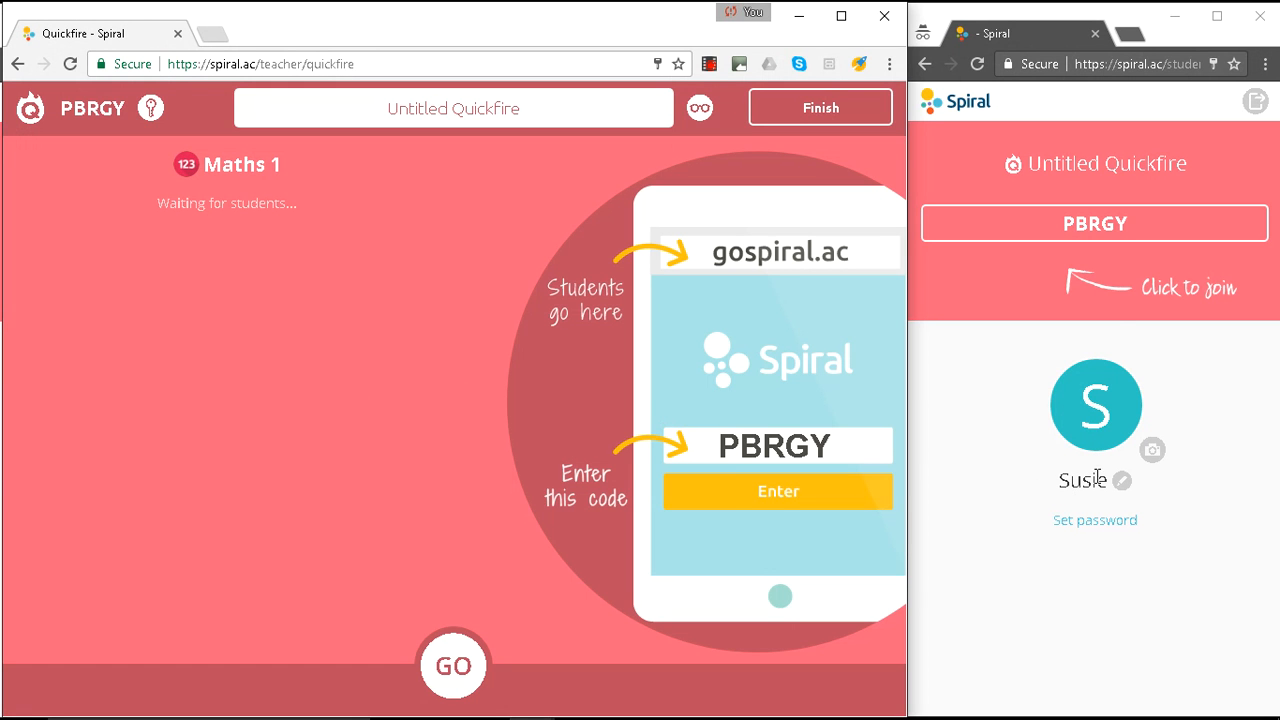
- Join the Quickfire from the student window using the PBRGY code
{"action": "left_click", "coordinate": [1094, 223]}
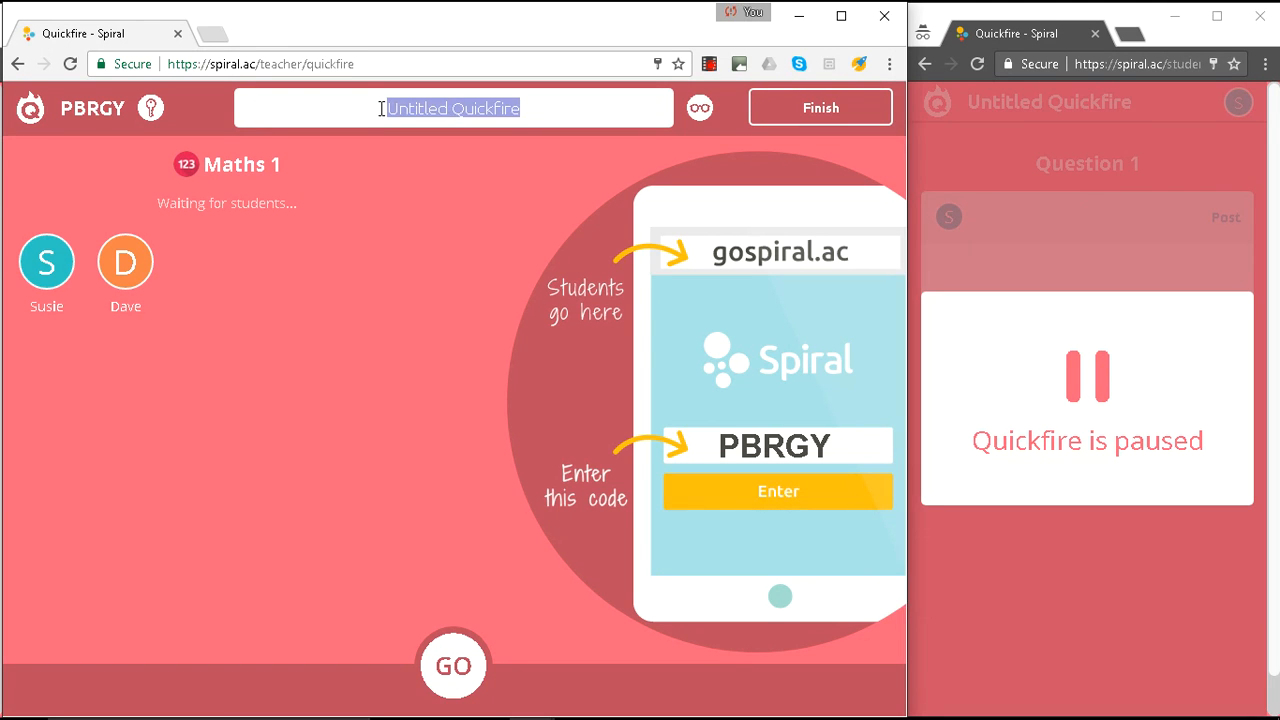
- Title the Quickfire 'Model Maths 1' and start it with GO
{"action": "type", "text": "Model Maths 1"}
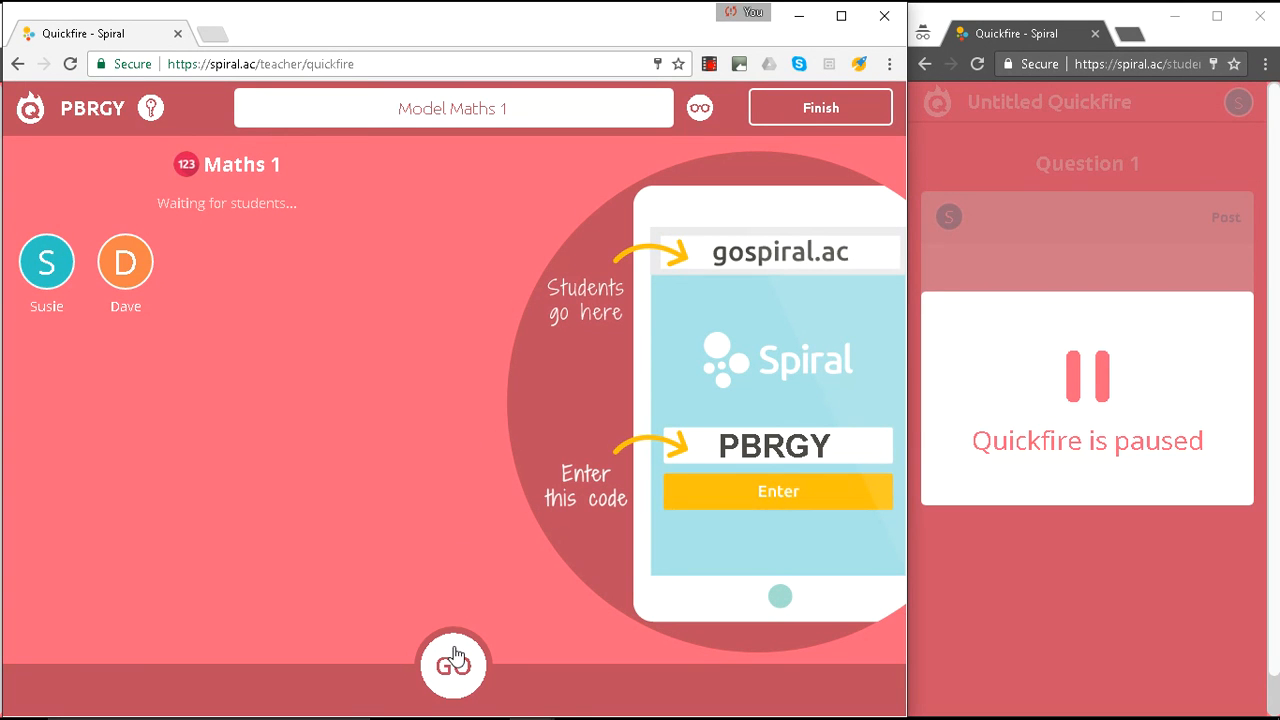
{"action": "left_click", "coordinate": [453, 665]}
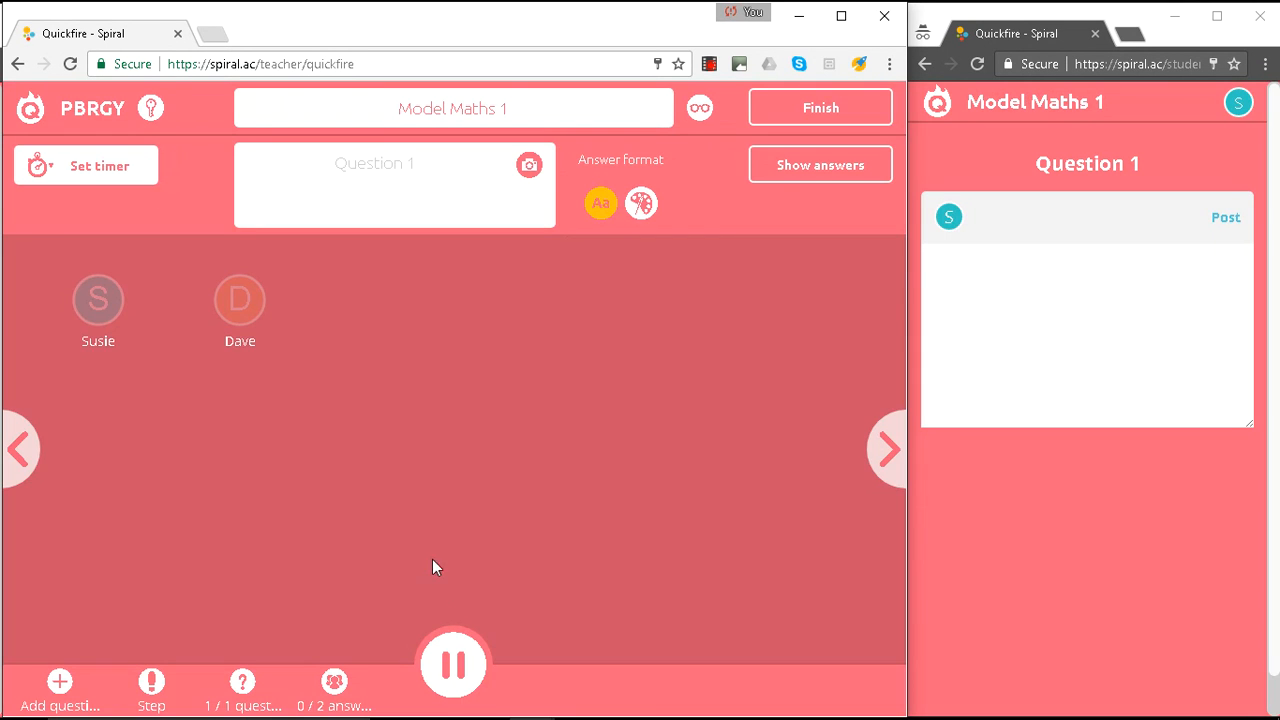
- Type the Question 1 problem about Fred's and James's boxes
{"action": "left_click", "coordinate": [383, 163]}
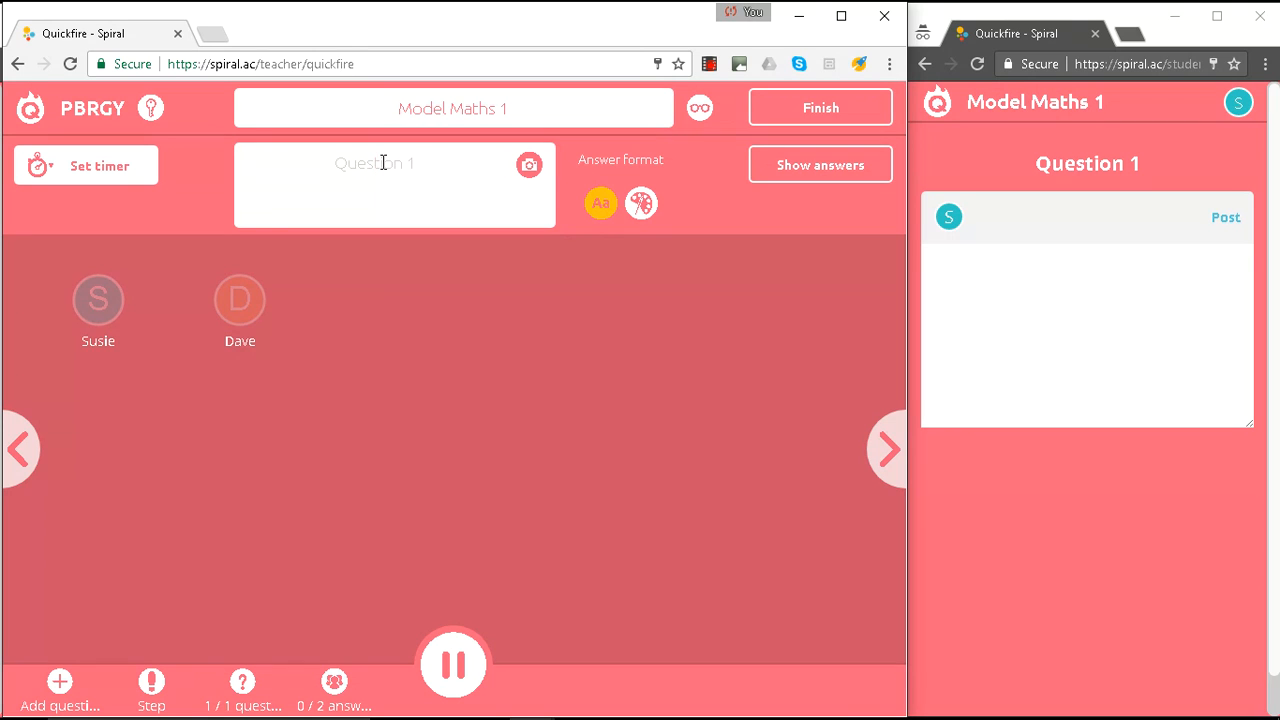
{"action": "type", "text": "Fr"}
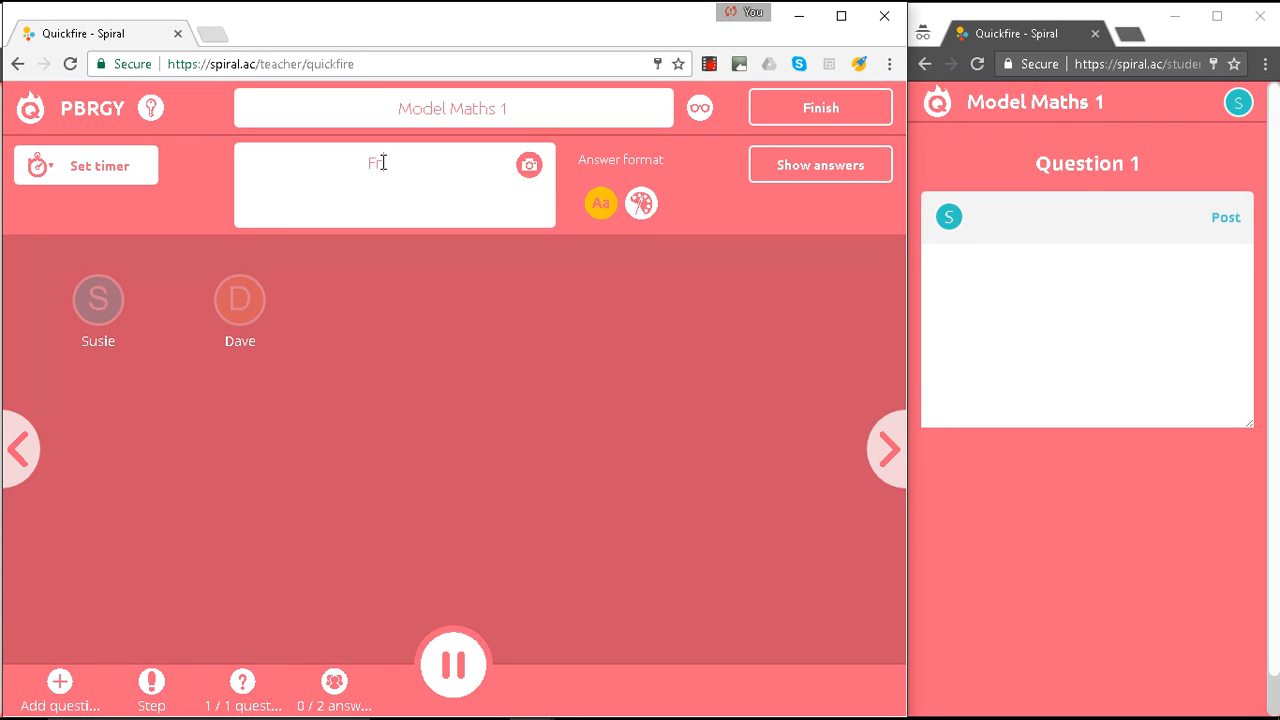
{"action": "type", "text": "Fred has 5 boxes. James has 3 b"}
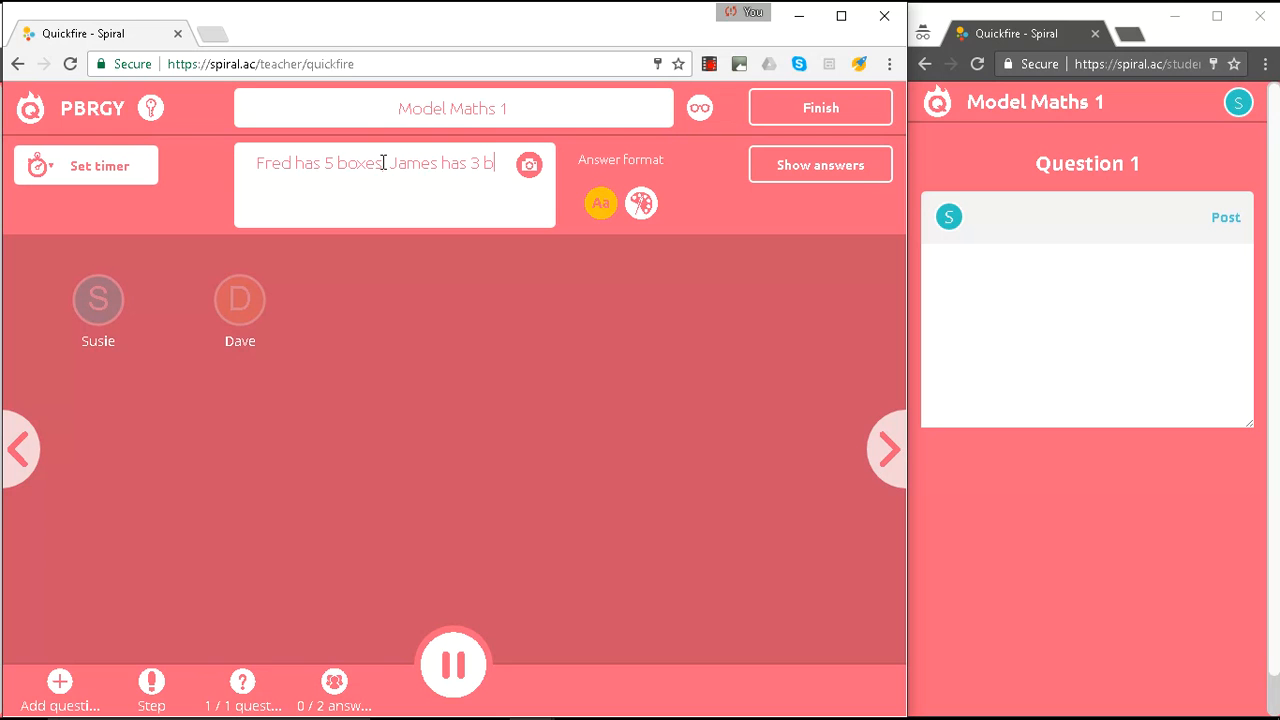
{"action": "type", "text": "oxes. H"}
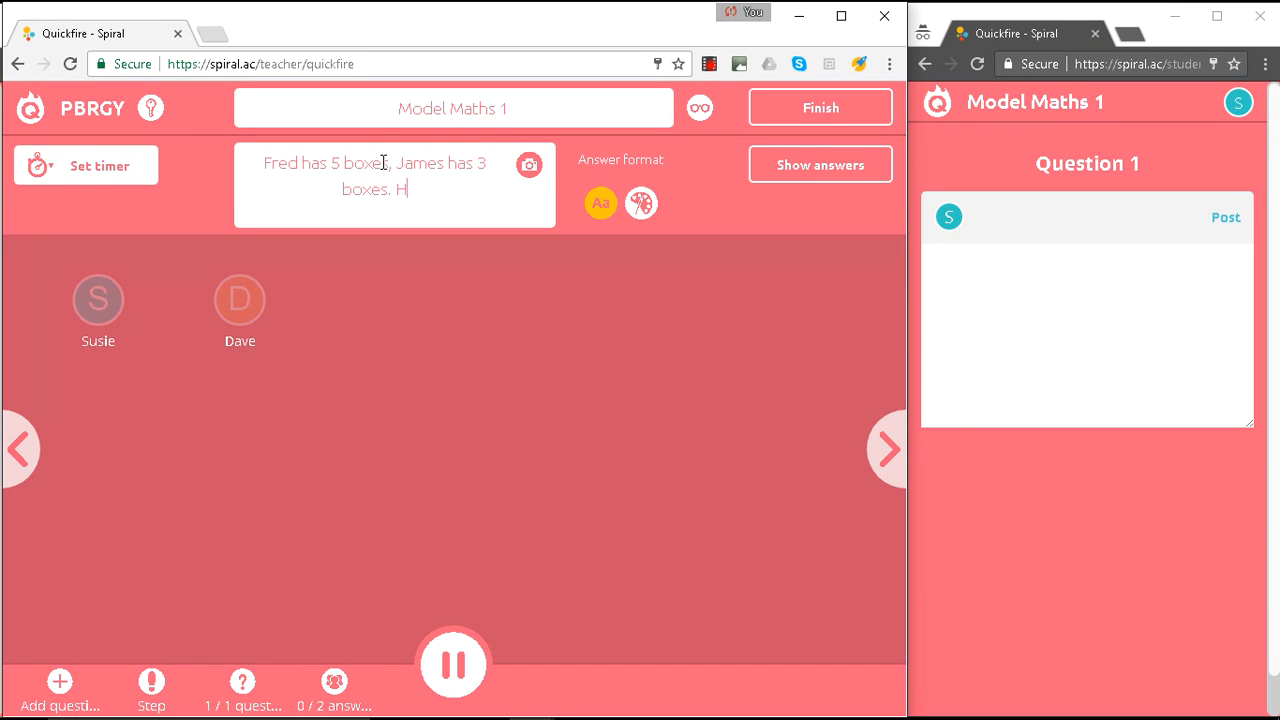
{"action": "type", "text": "ow many boxes do they"}
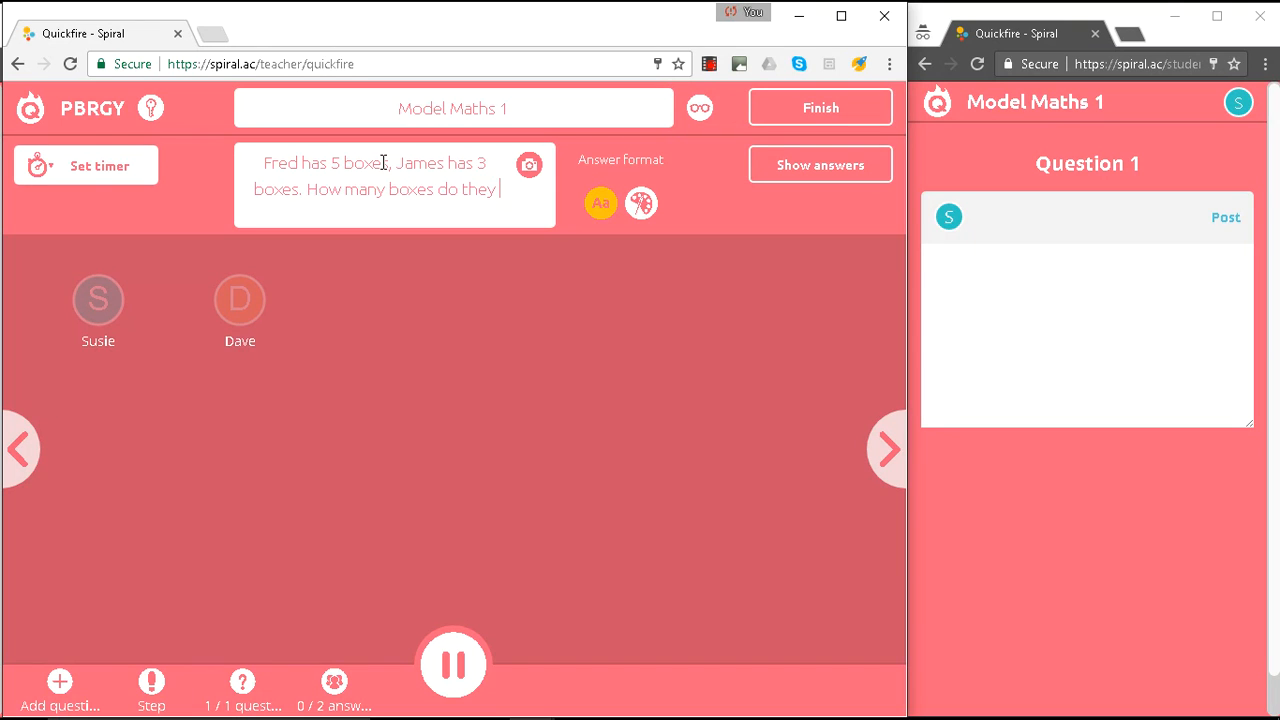
{"action": "type", "text": "have altogether?"}
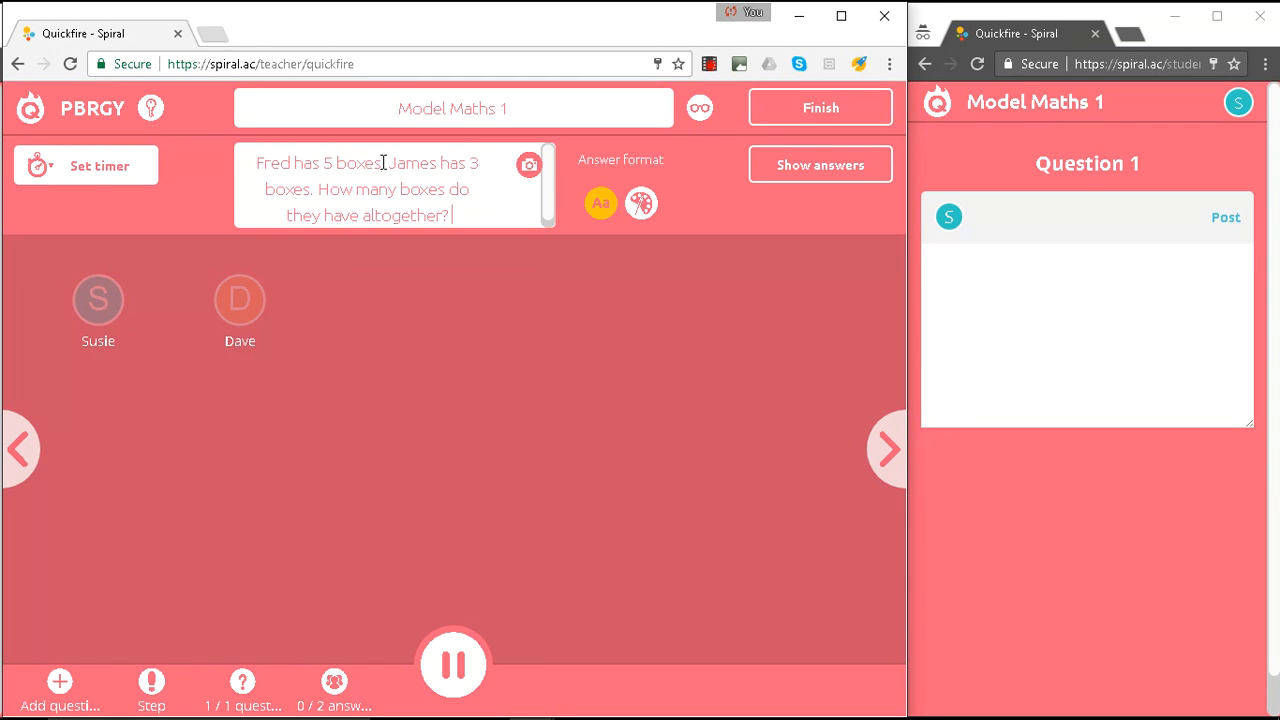
- Finish Question 1 with 'Model using bar method.'
{"action": "type", "text": "Model"}
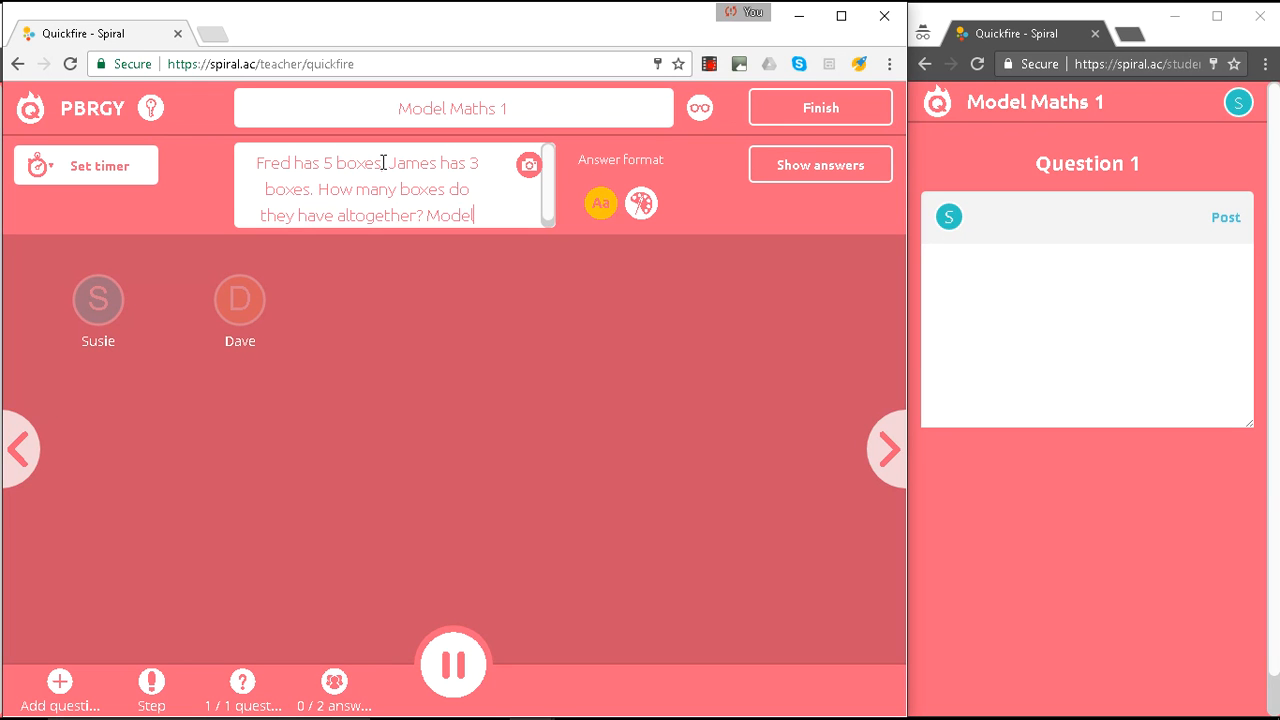
{"action": "type", "text": "using"}
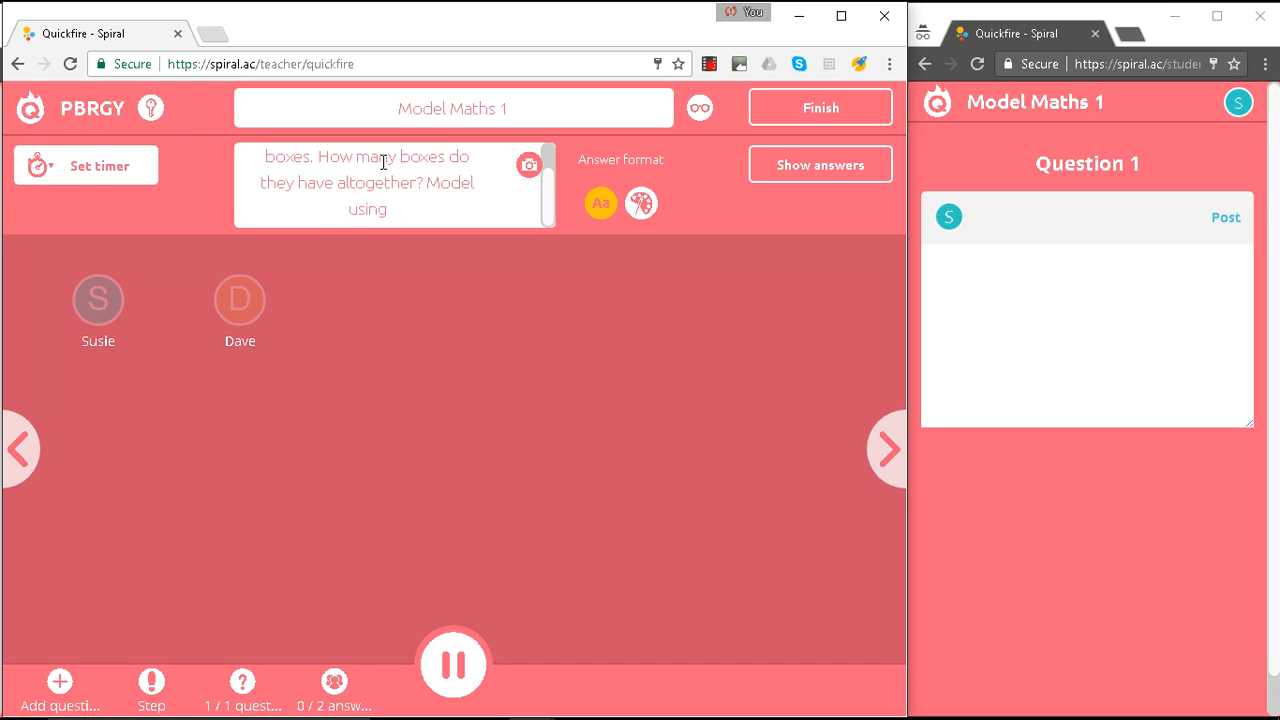
{"action": "type", "text": "bar"}
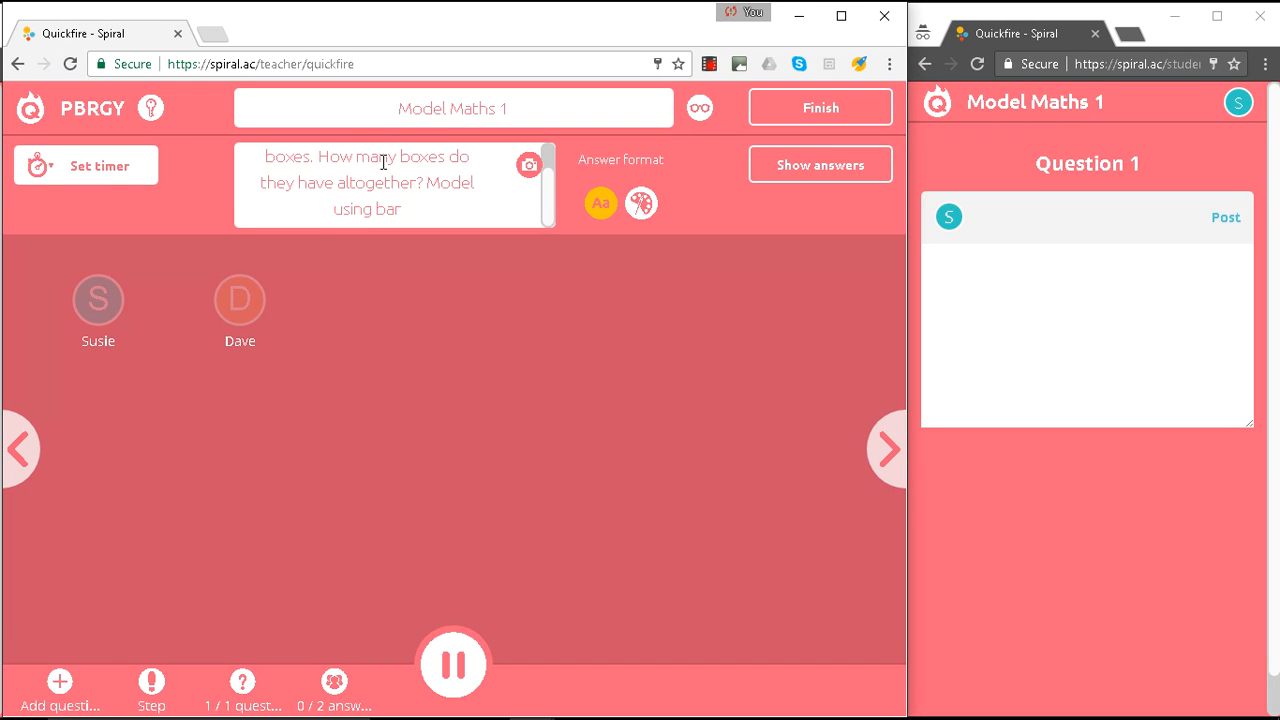
{"action": "type", "text": "m"}
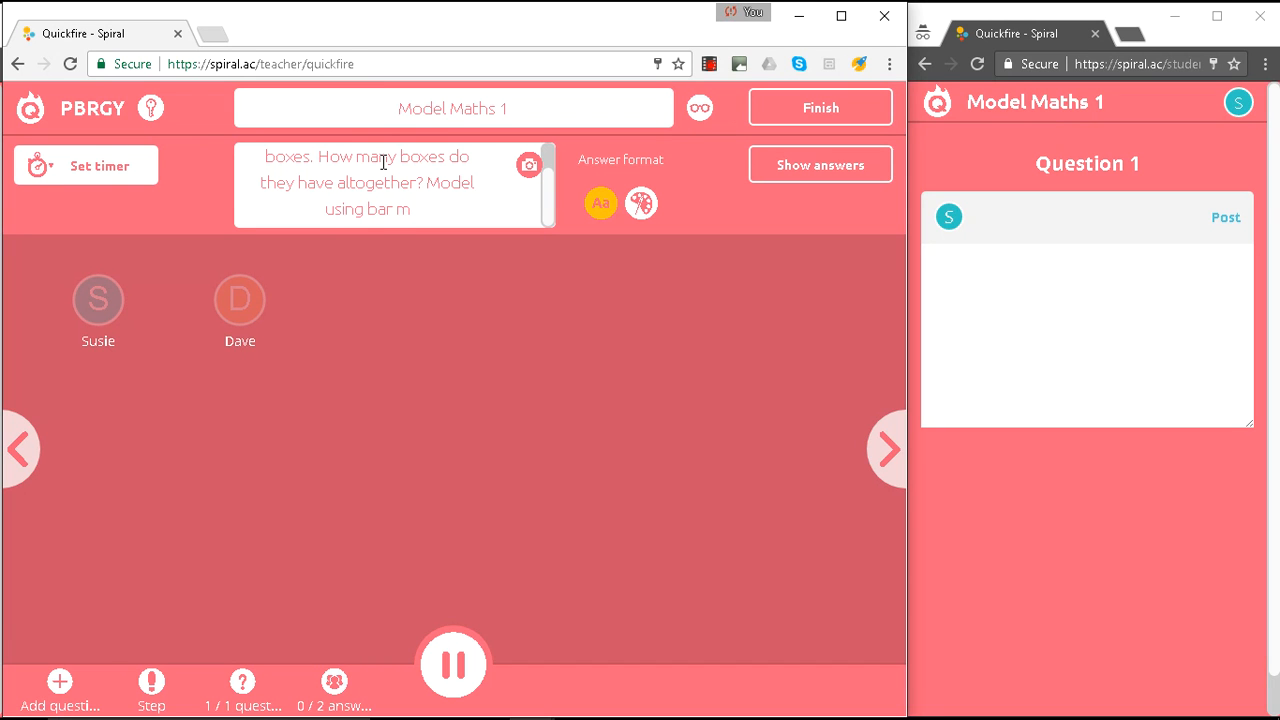
{"action": "type", "text": "ethod"}
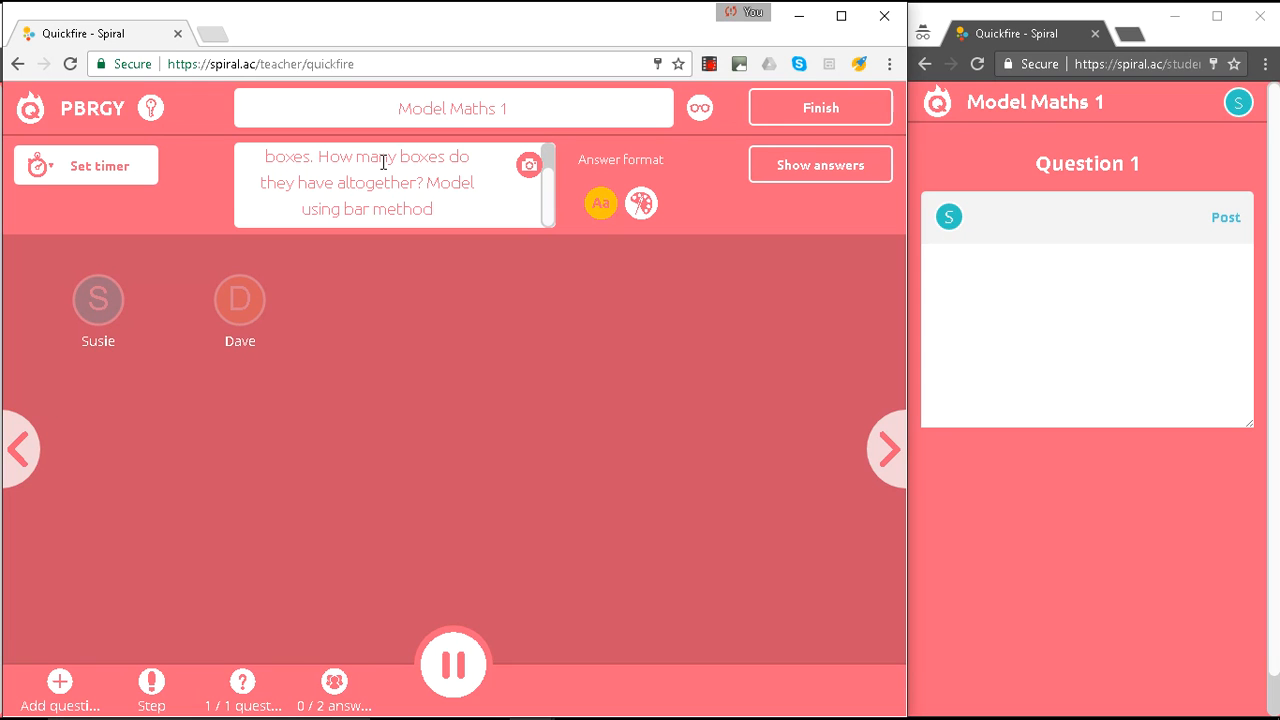
{"action": "type", "text": "."}
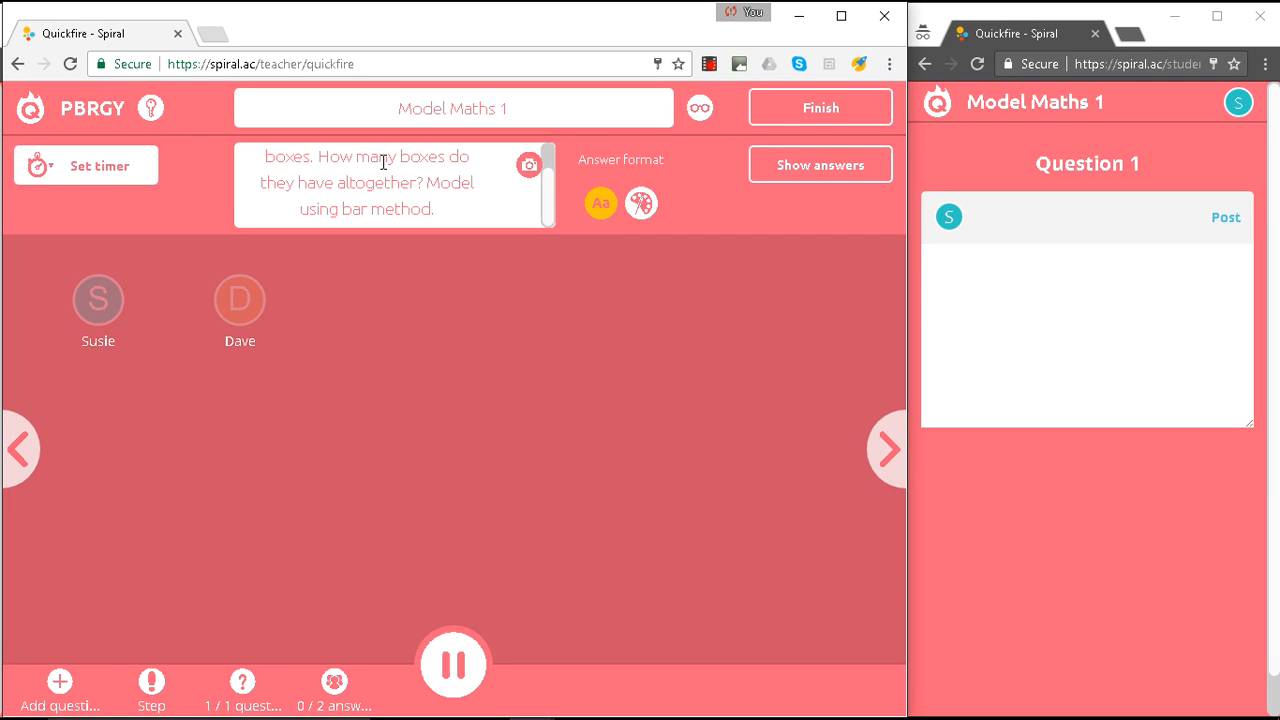
{"action": "mouse_move", "coordinate": [509, 402]}
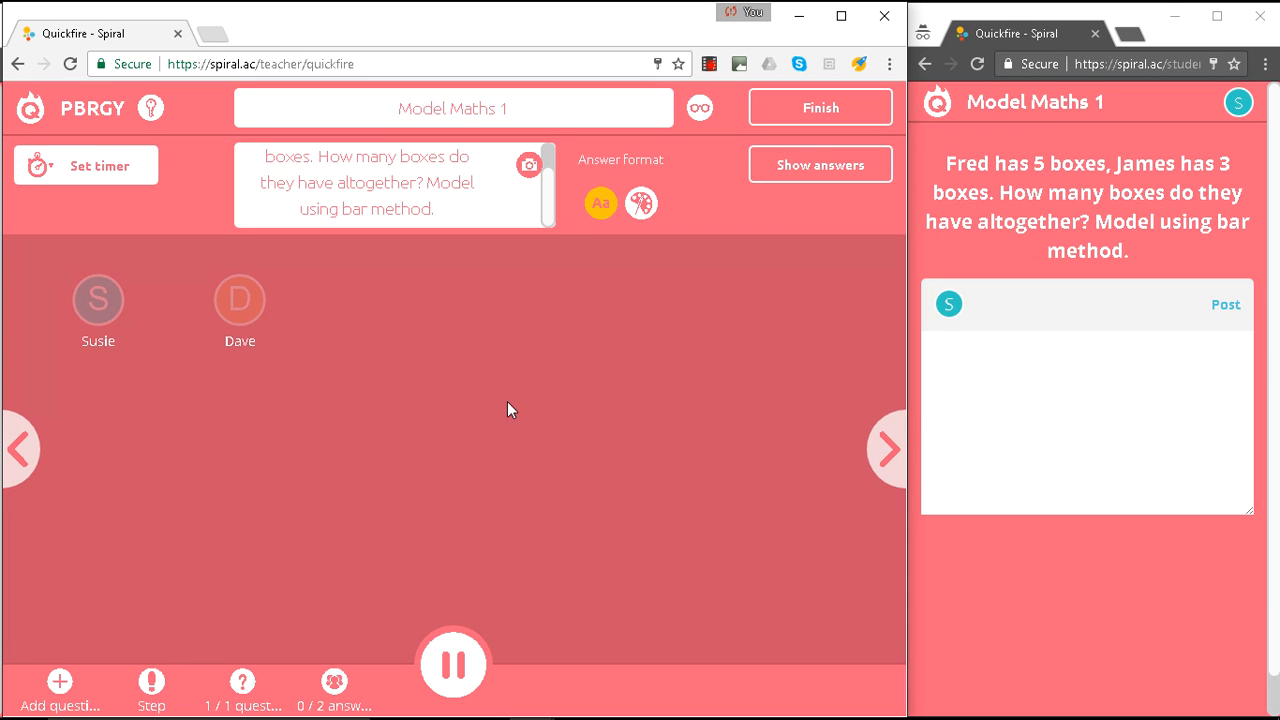
{"action": "mouse_move", "coordinate": [1117, 200]}
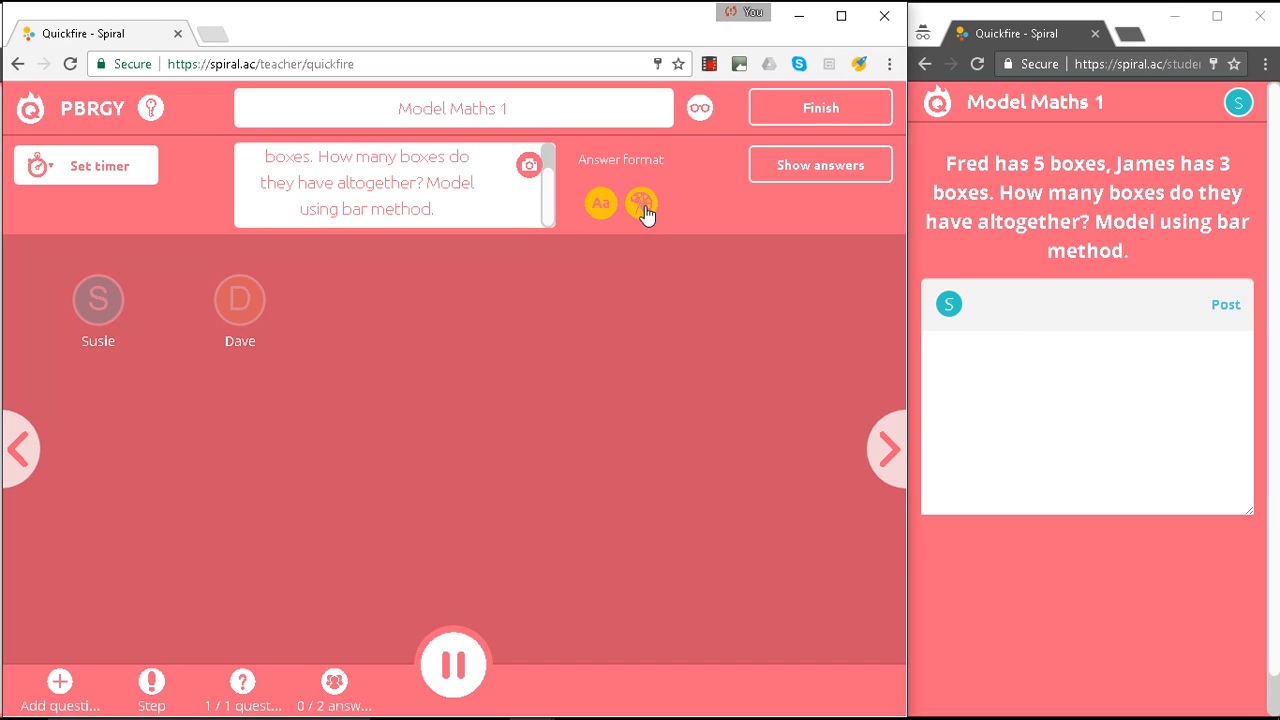
- Switch Question 1 to drawn answers and sketch the bar model outline
{"action": "left_click", "coordinate": [641, 203]}
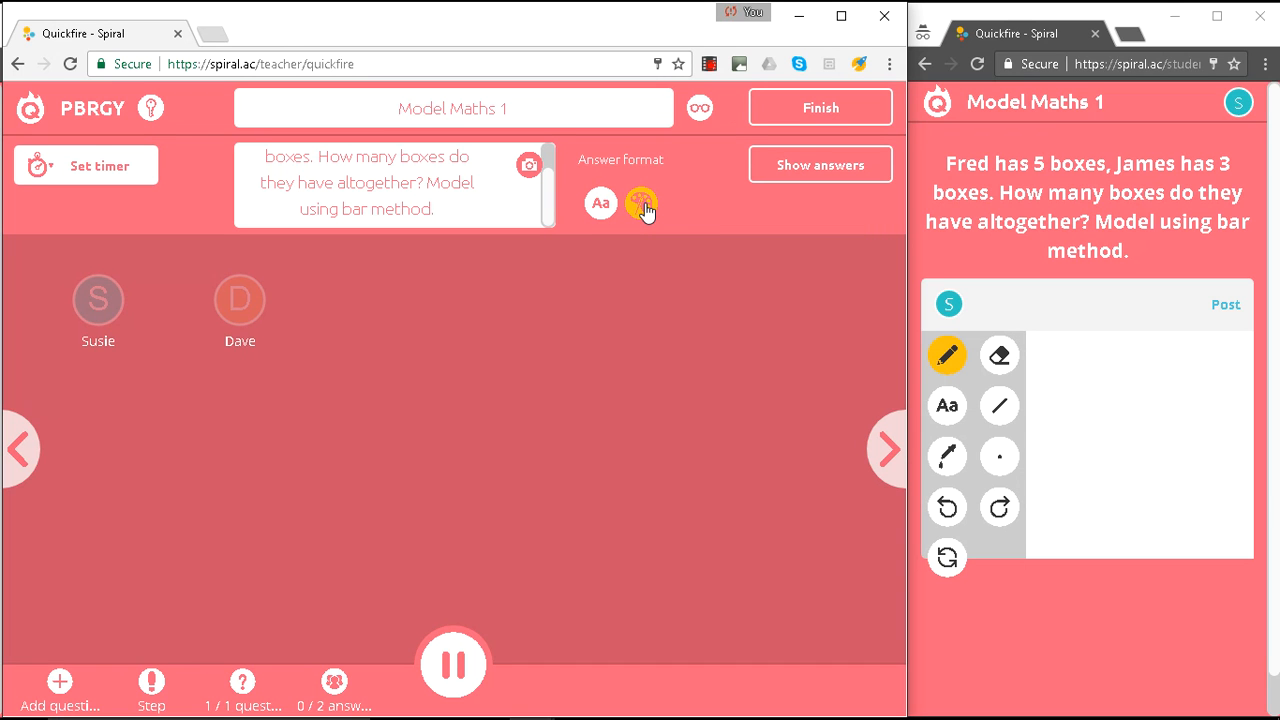
{"action": "mouse_move", "coordinate": [999, 406]}
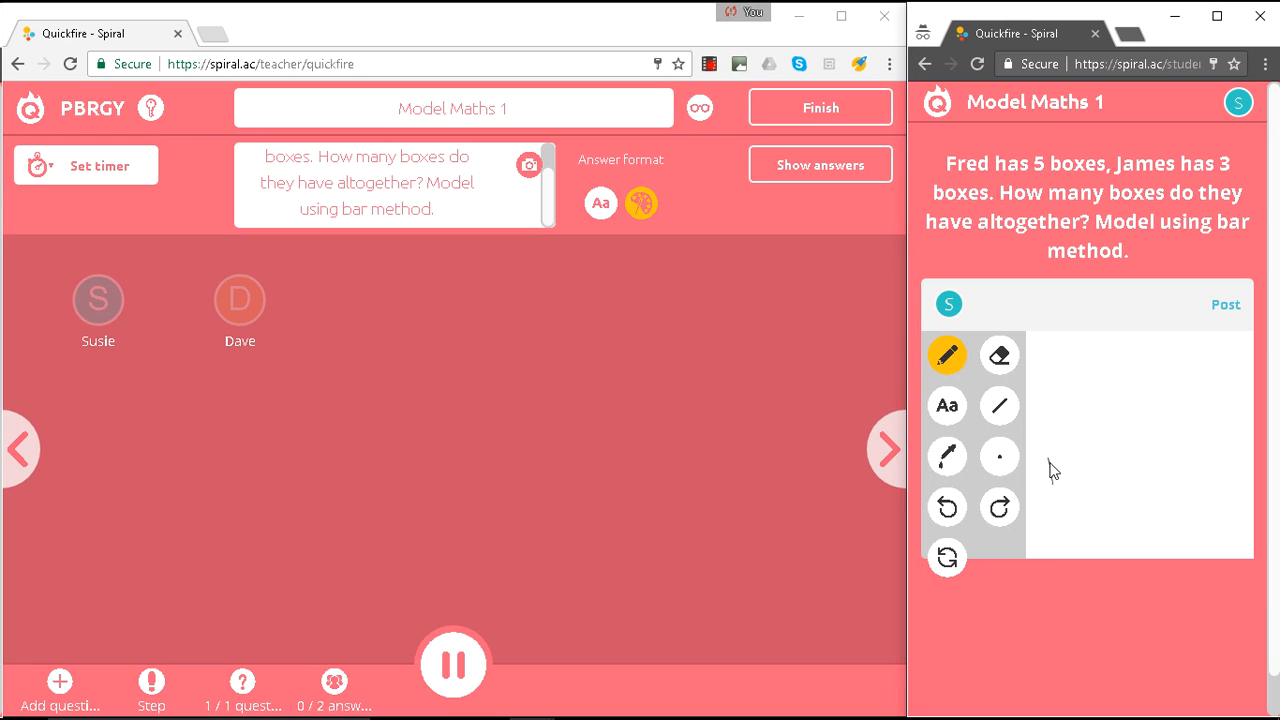
{"action": "left_click_drag", "start_coordinate": [1052, 470], "coordinate": [1120, 455]}
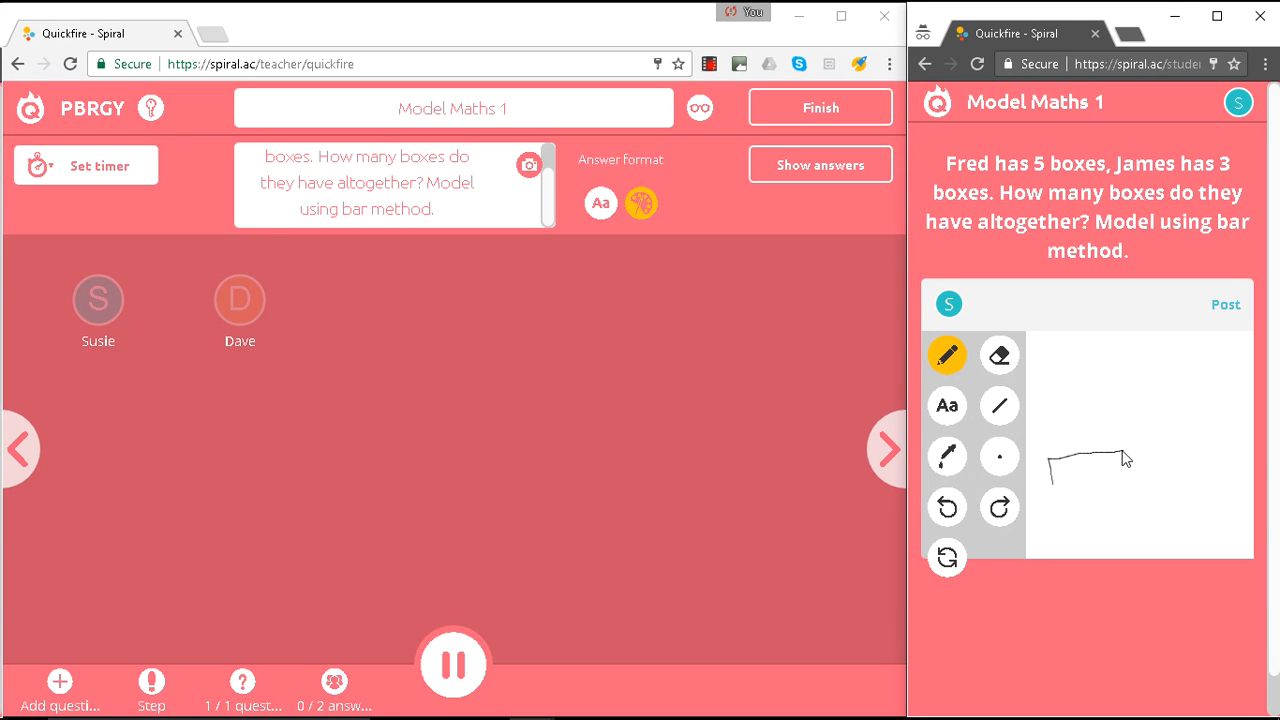
{"action": "left_click_drag", "start_coordinate": [1125, 460], "coordinate": [1055, 498]}
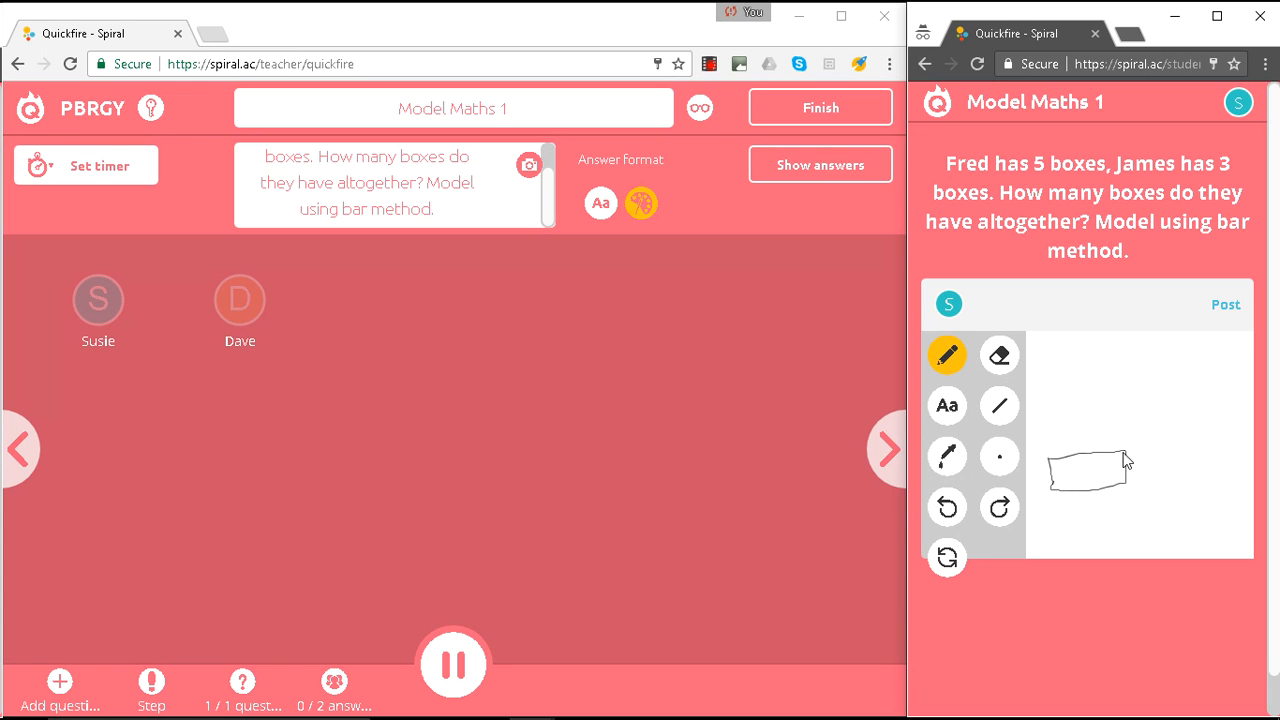
{"action": "left_click_drag", "start_coordinate": [1120, 470], "coordinate": [1170, 490]}
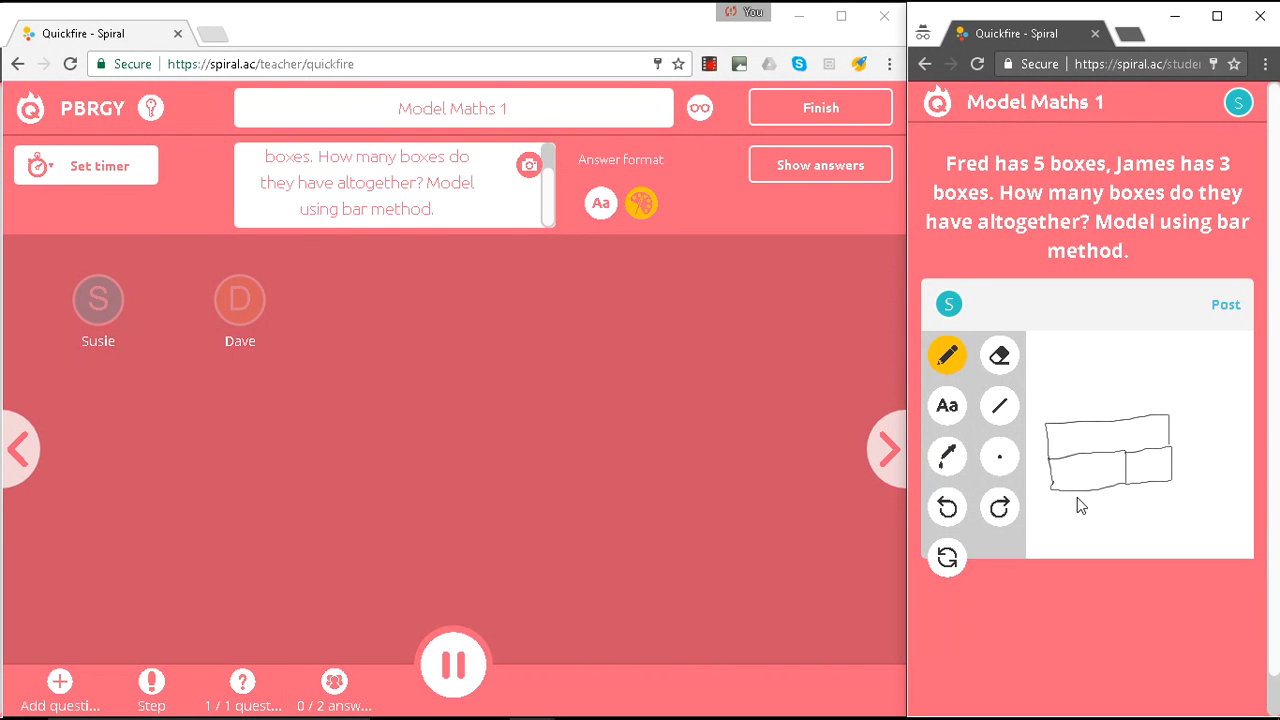
{"action": "mouse_move", "coordinate": [1087, 510]}
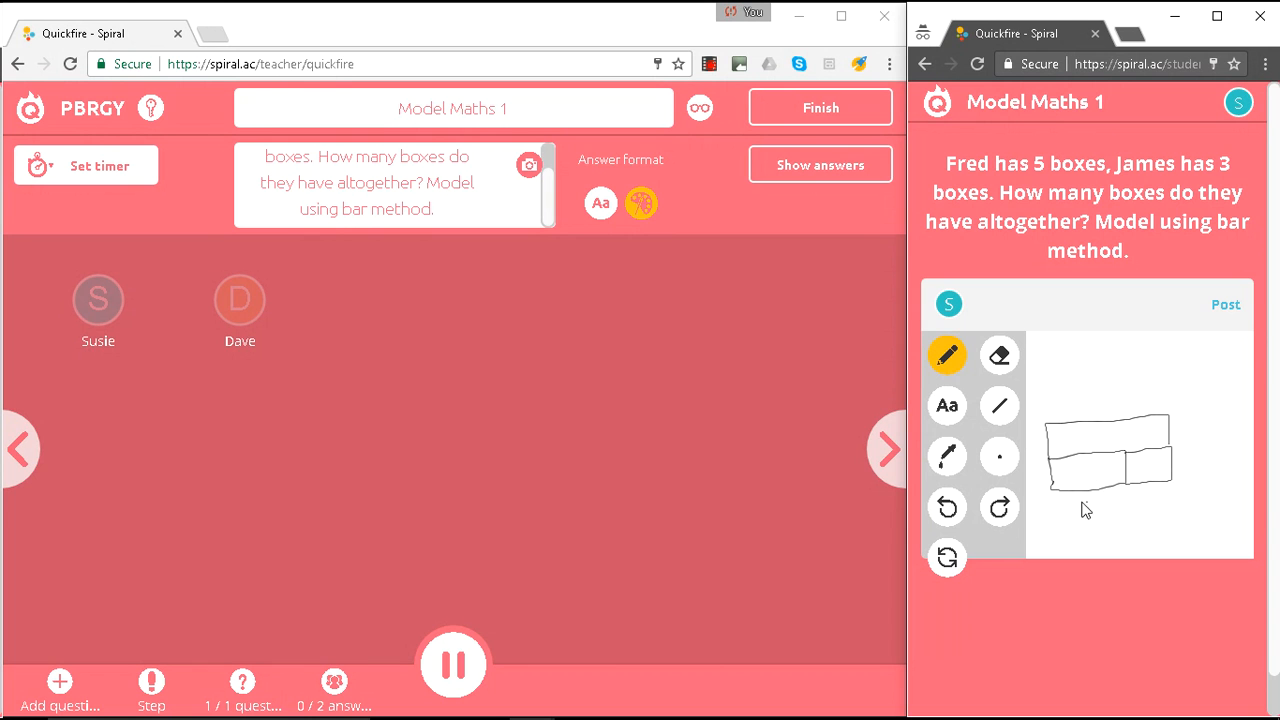
- Label the bars 5, 3 and ? and post the drawing
{"action": "left_click_drag", "start_coordinate": [1080, 500], "coordinate": [1090, 515]}
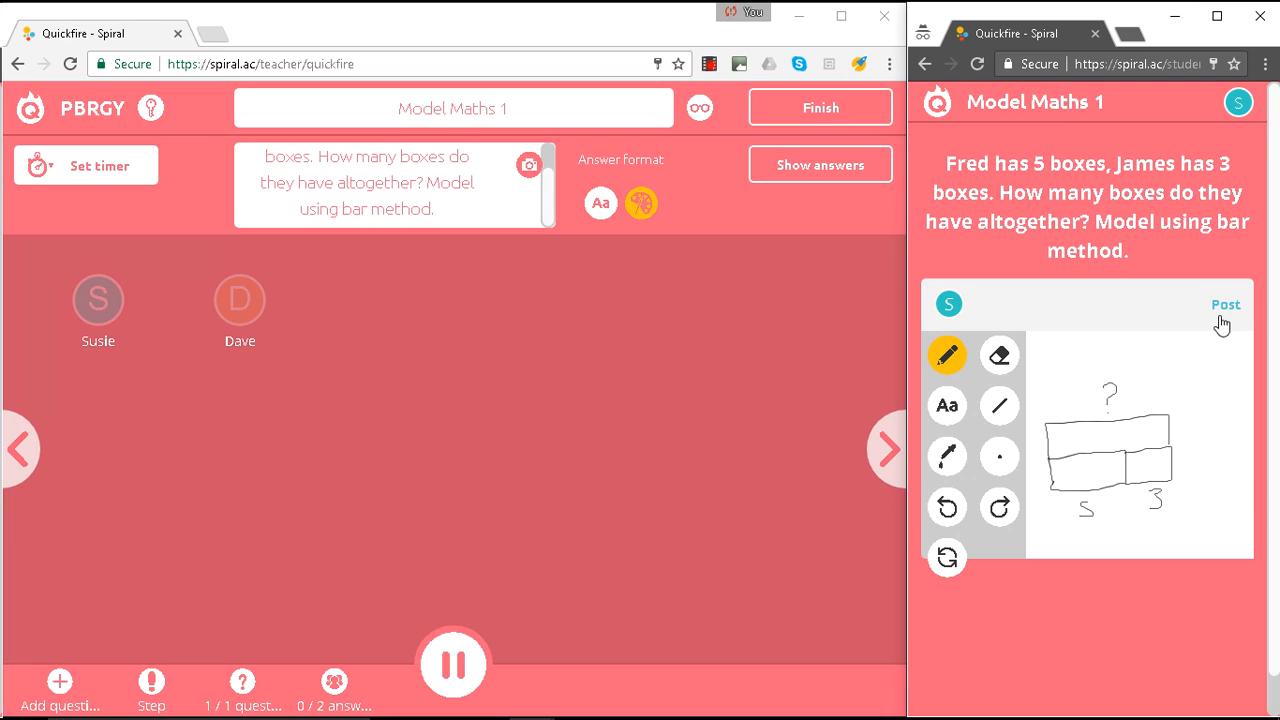
{"action": "left_click", "coordinate": [1226, 304]}
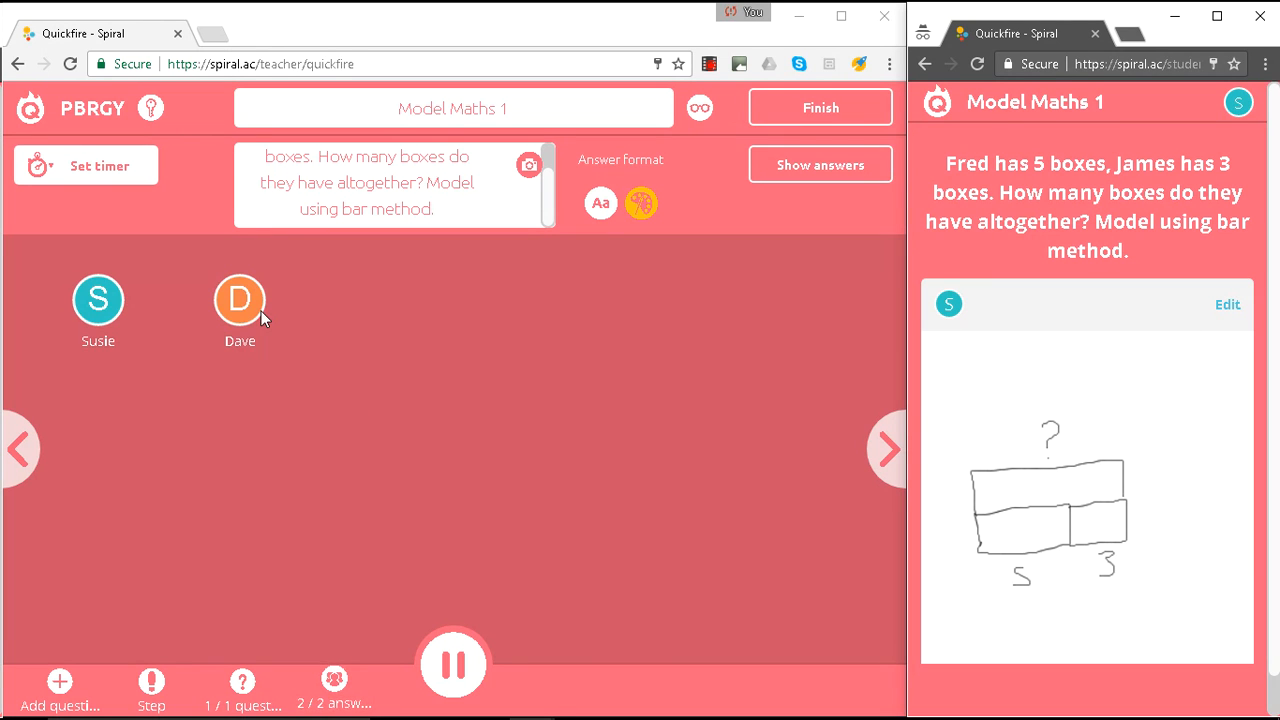
{"action": "mouse_move", "coordinate": [660, 252]}
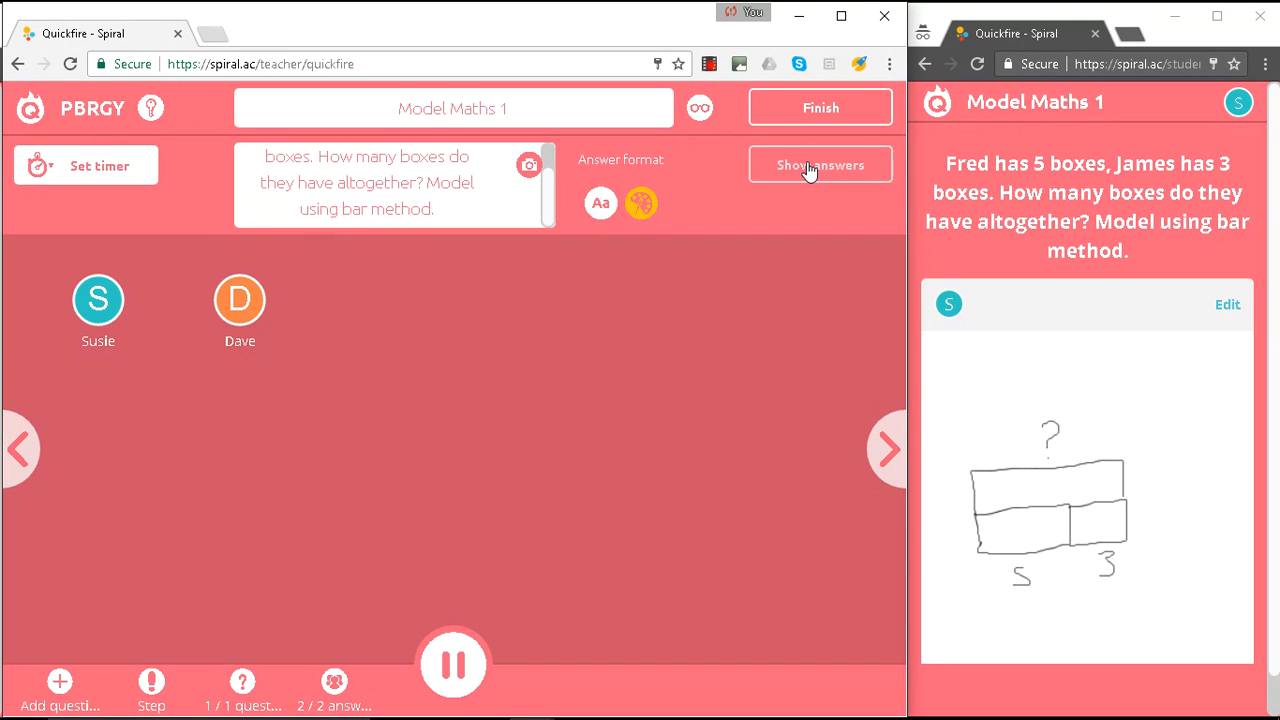
- Show both students' bar-model drawings on the teacher screen
{"action": "left_click", "coordinate": [820, 164]}
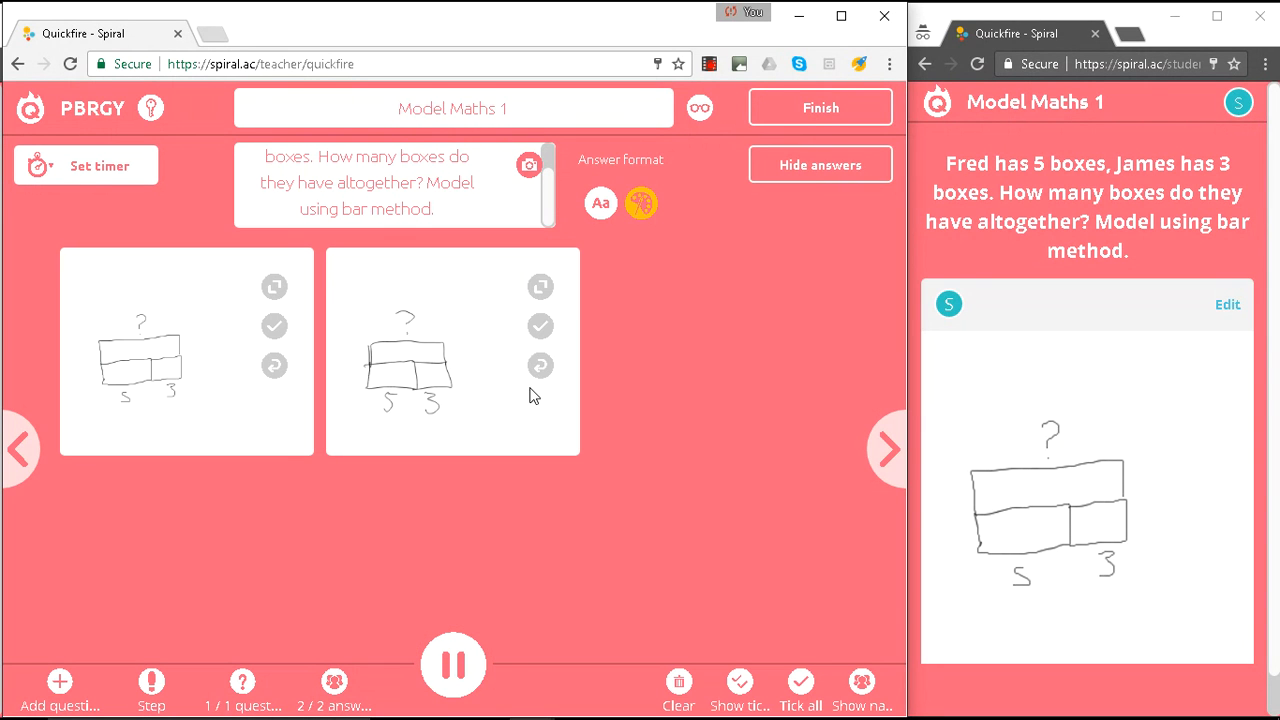
{"action": "mouse_move", "coordinate": [148, 383]}
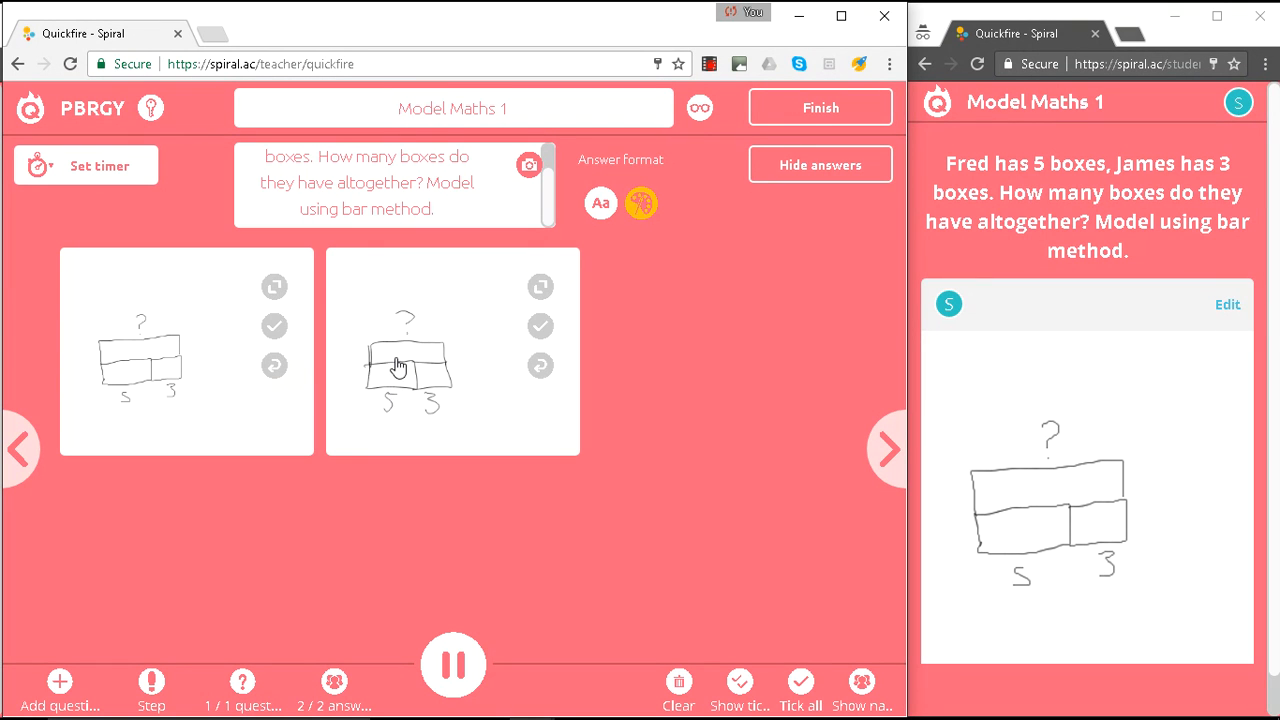
- Tick all drawings as correct and add a follow-up Step
{"action": "left_click", "coordinate": [540, 326]}
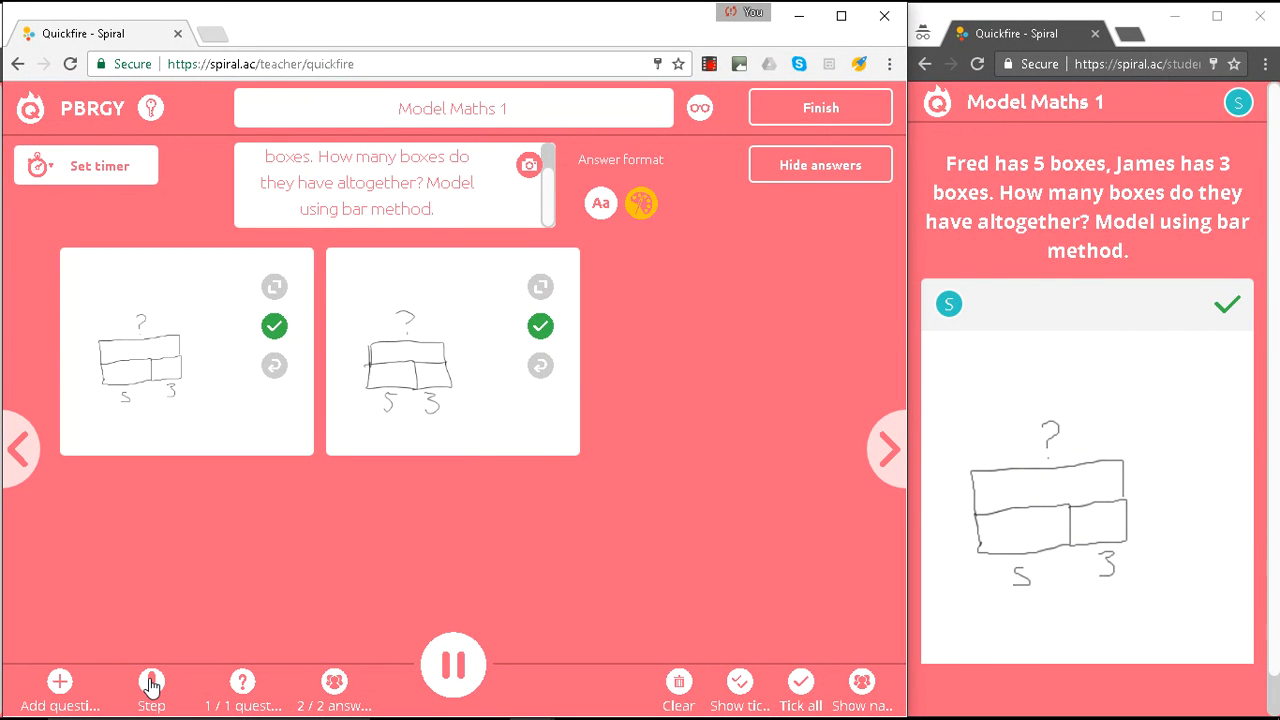
{"action": "left_click", "coordinate": [452, 665]}
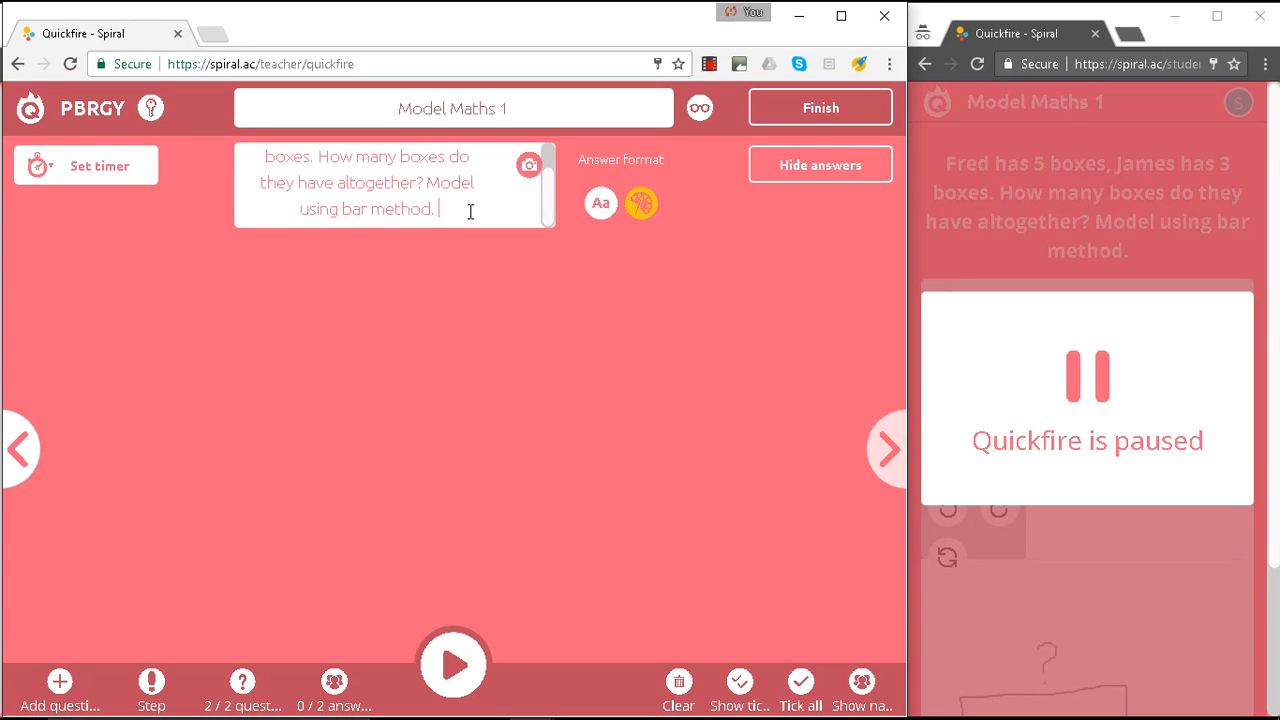
- Append 'Give me the answer.' and switch the step to Aa text answers
{"action": "type", "text": "Give me the answer."}
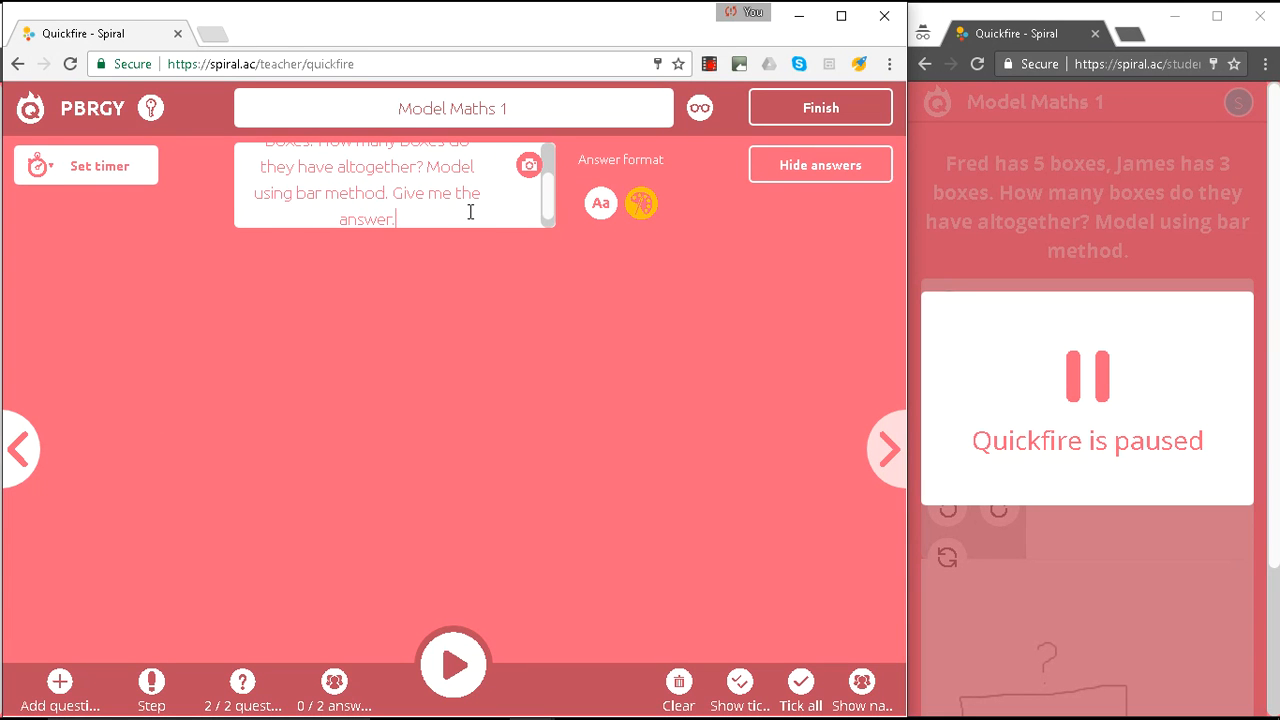
{"action": "left_click", "coordinate": [600, 203]}
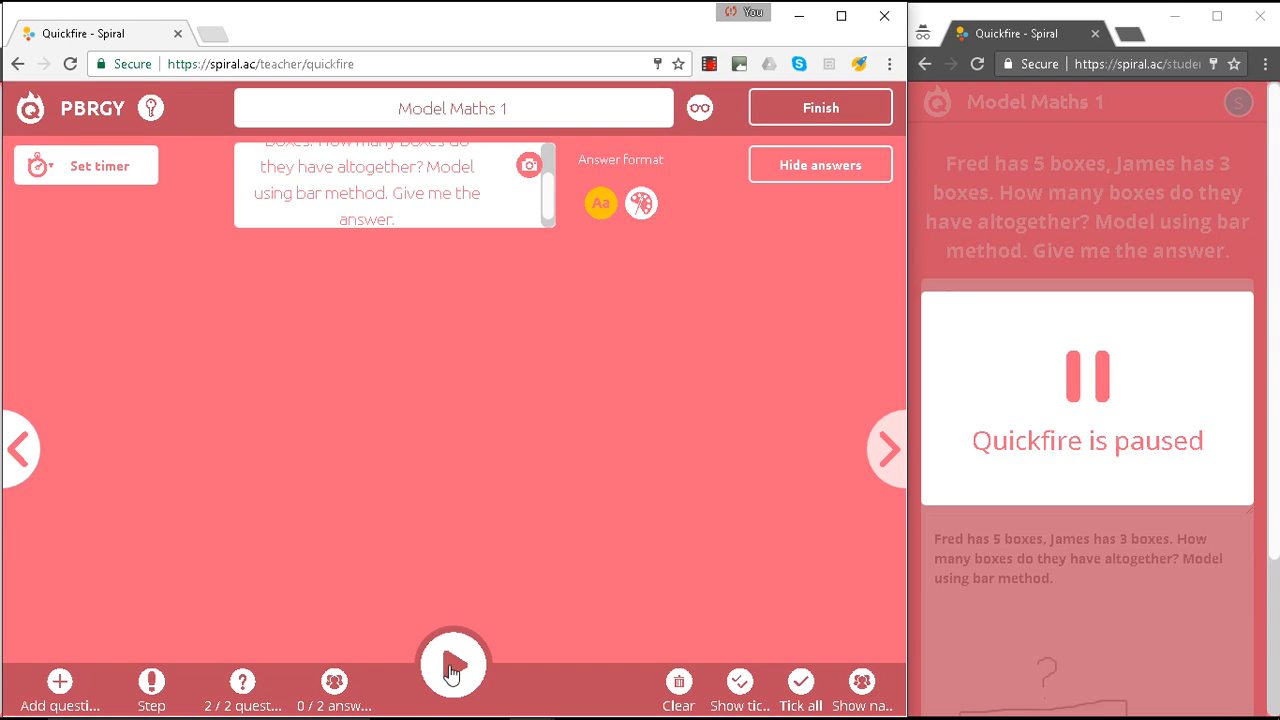
- Resume the Quickfire and submit 8 as the student's typed answer
{"action": "left_click", "coordinate": [453, 666]}
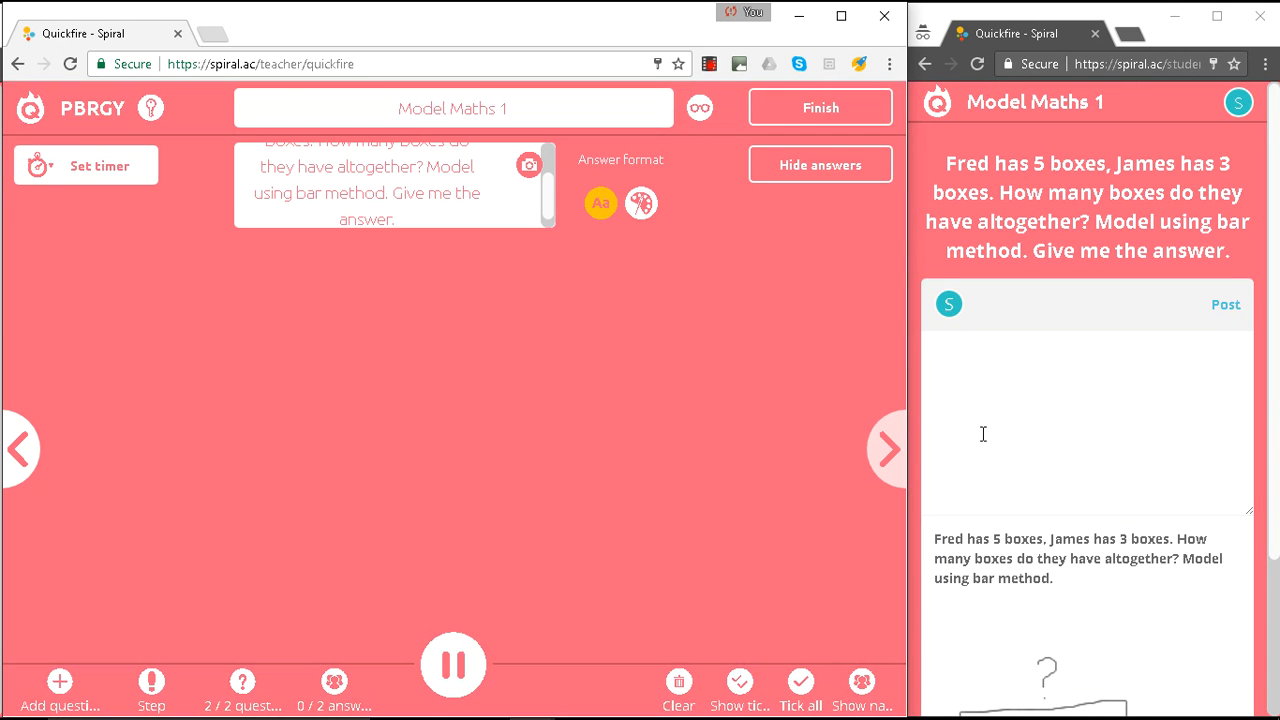
{"action": "left_click", "coordinate": [1006, 380]}
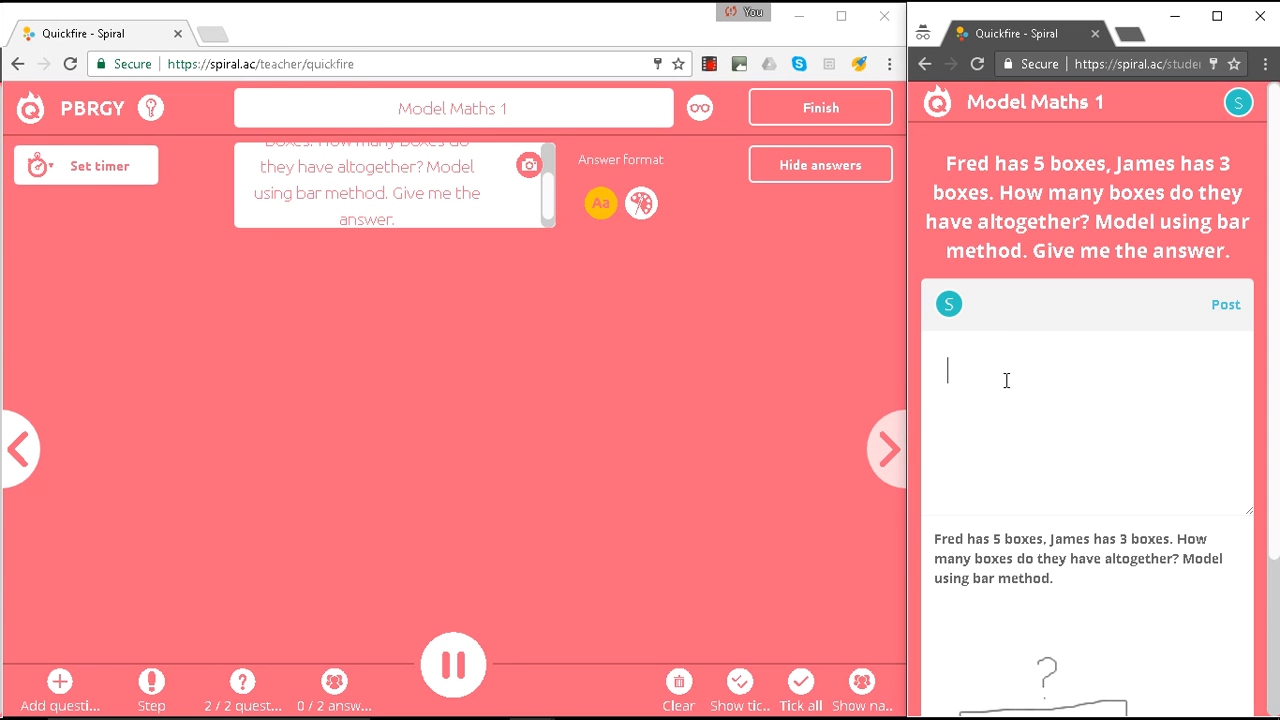
{"action": "type", "text": "8"}
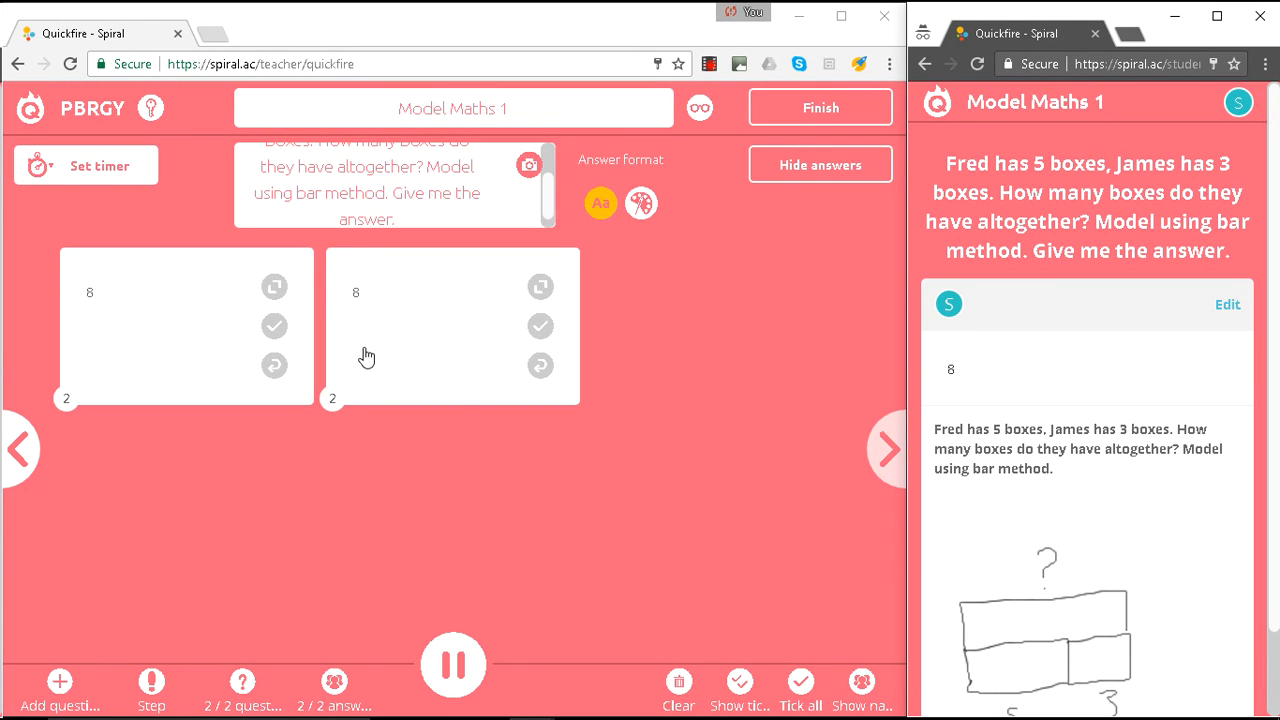
- Tick both students' answer tiles showing 8 as correct
{"action": "left_click", "coordinate": [274, 326]}
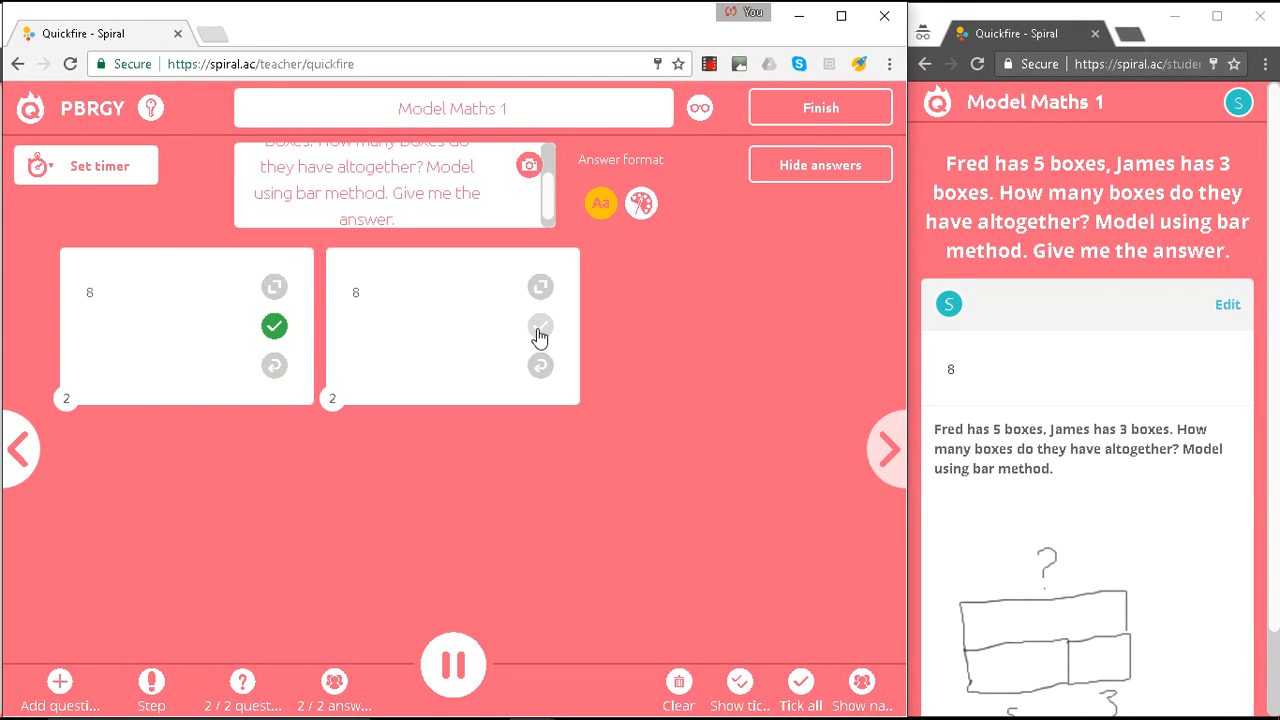
{"action": "left_click", "coordinate": [540, 326]}
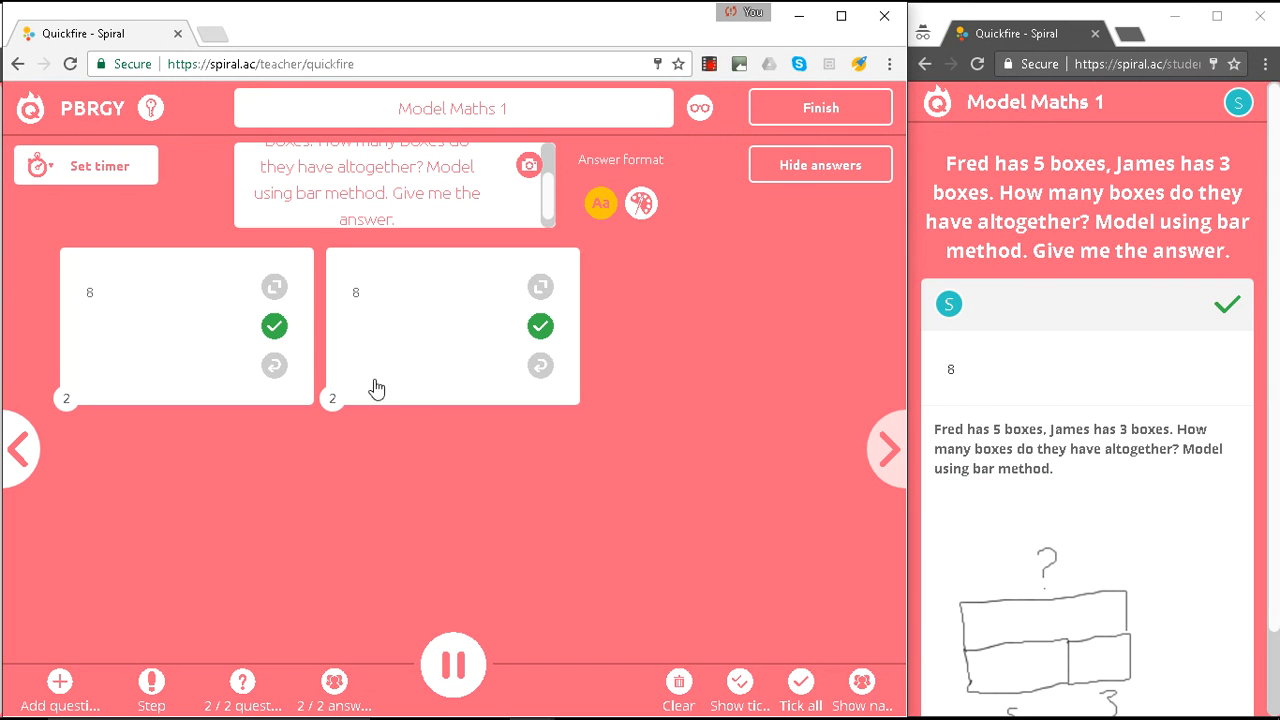
{"action": "mouse_move", "coordinate": [645, 367]}
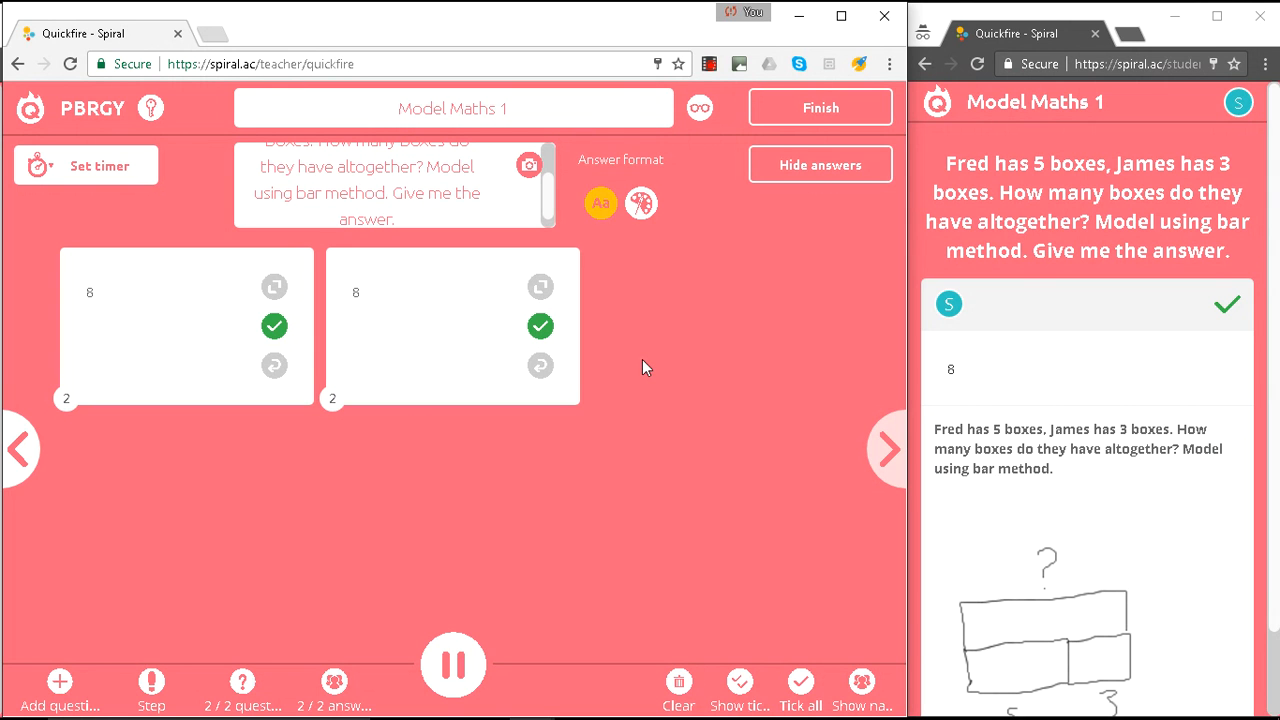
{"action": "mouse_move", "coordinate": [665, 365]}
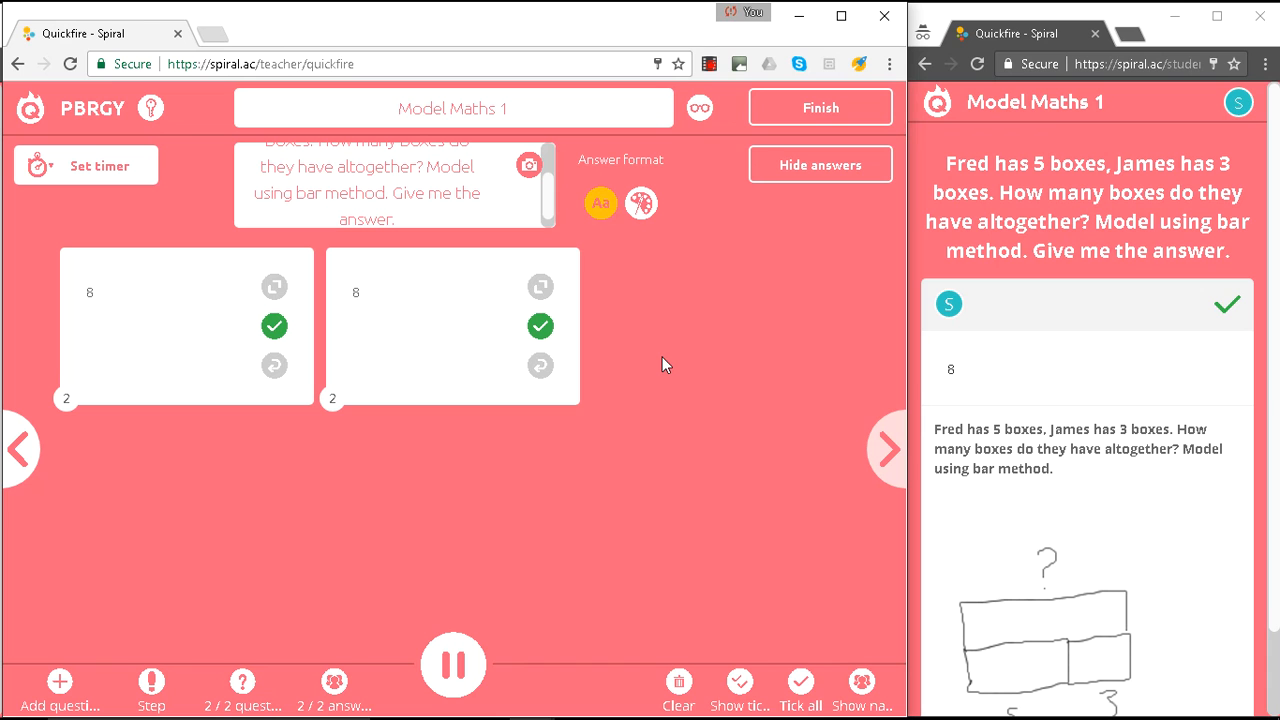
{"action": "mouse_move", "coordinate": [800, 220]}
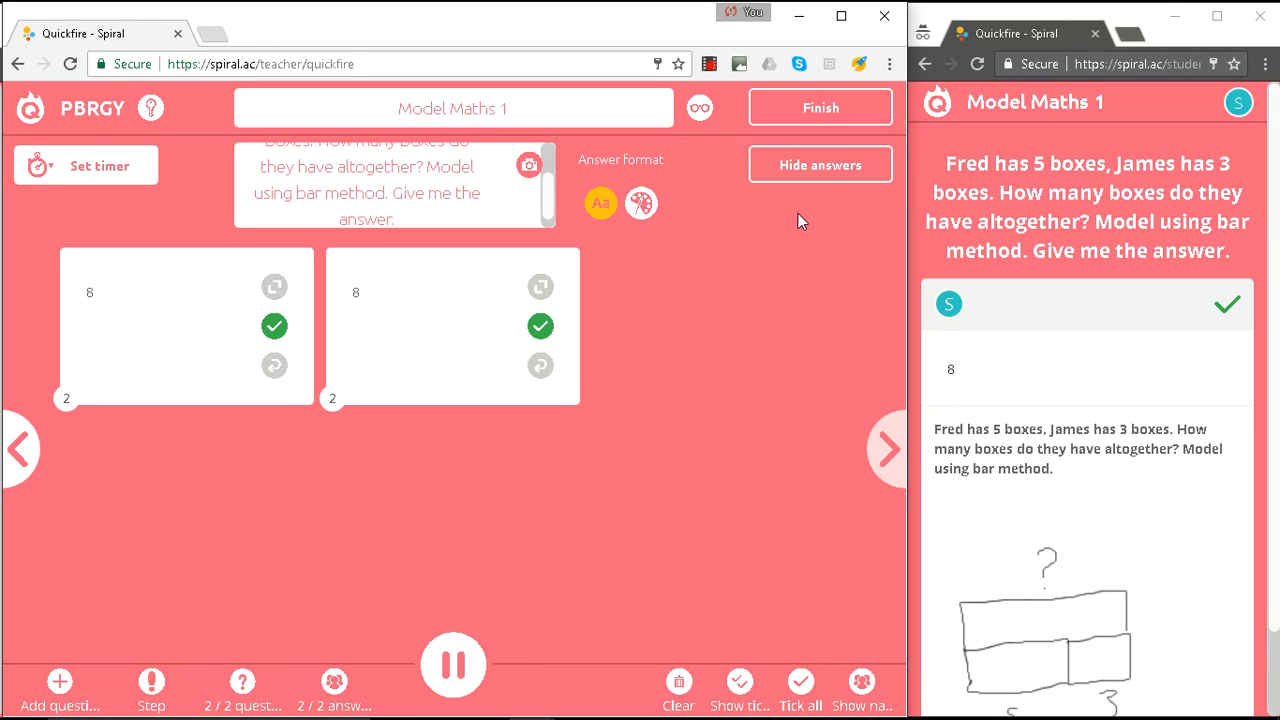
{"action": "mouse_move", "coordinate": [820, 113]}
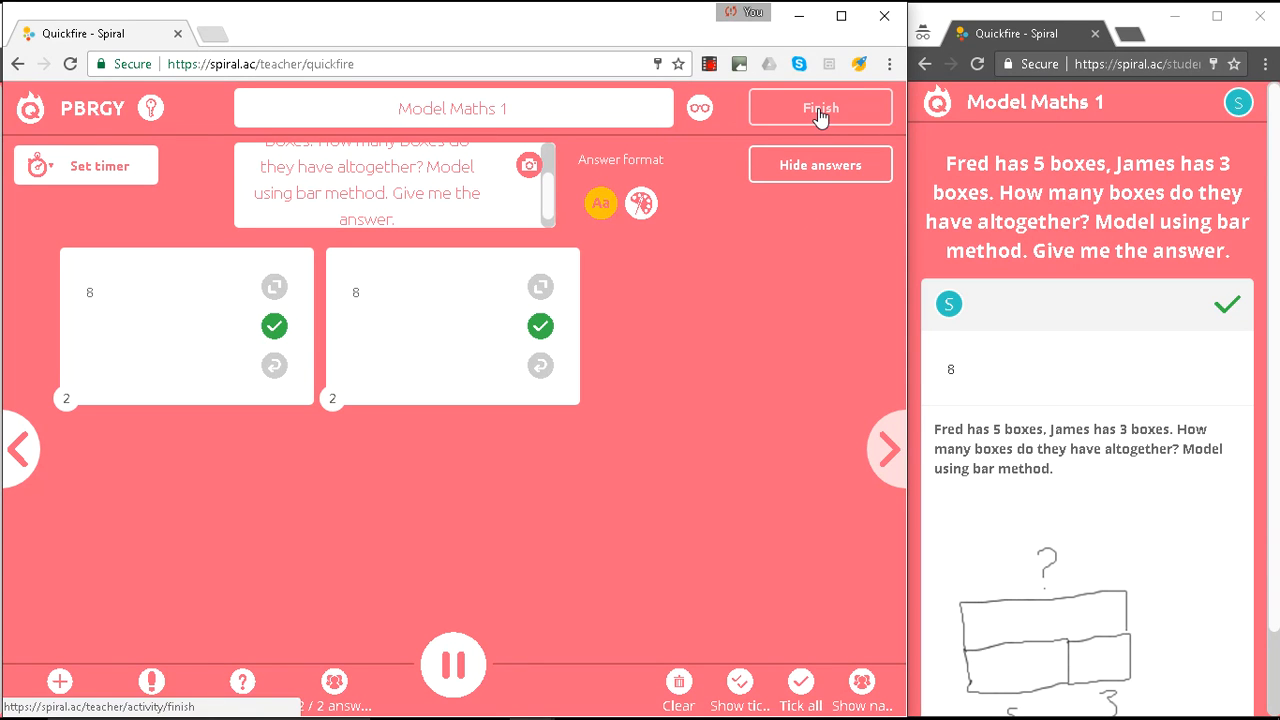
- Finish the quickfire and scroll the report to Susie's and Dave's ticked Question 1 responses
{"action": "left_click", "coordinate": [820, 107]}
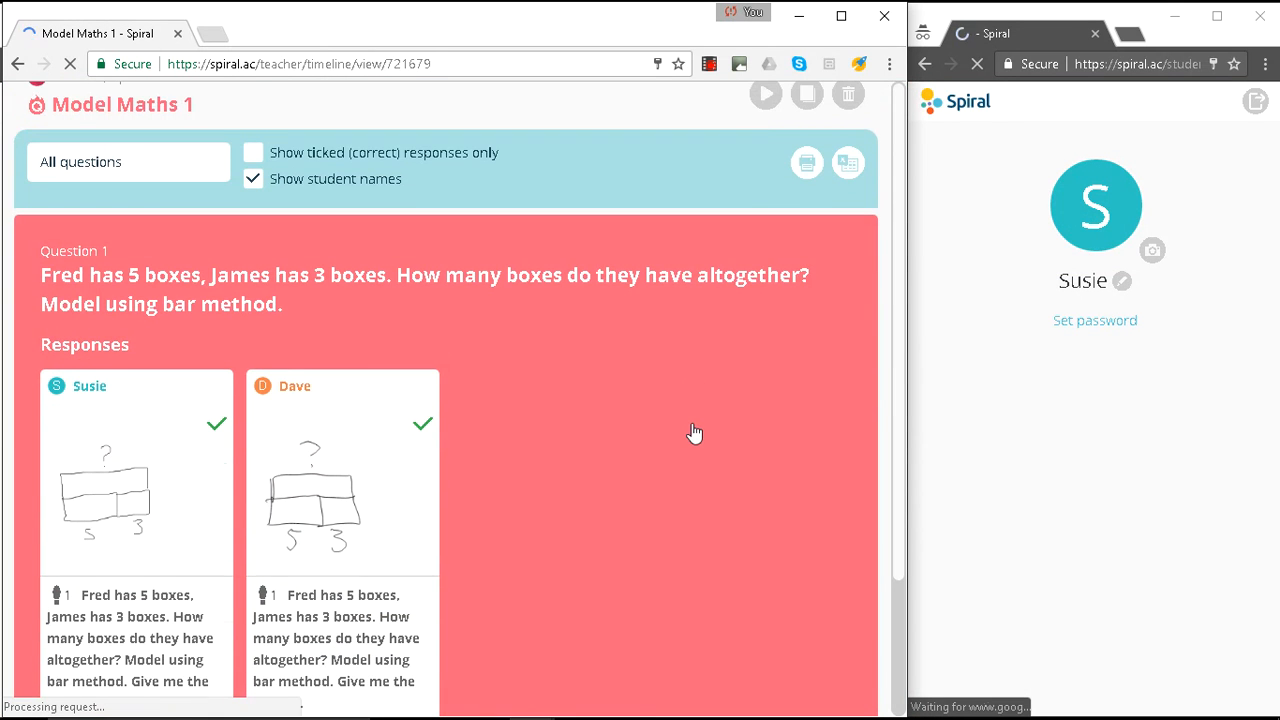
{"action": "scroll", "scroll_direction": "down", "scroll_amount": 3}
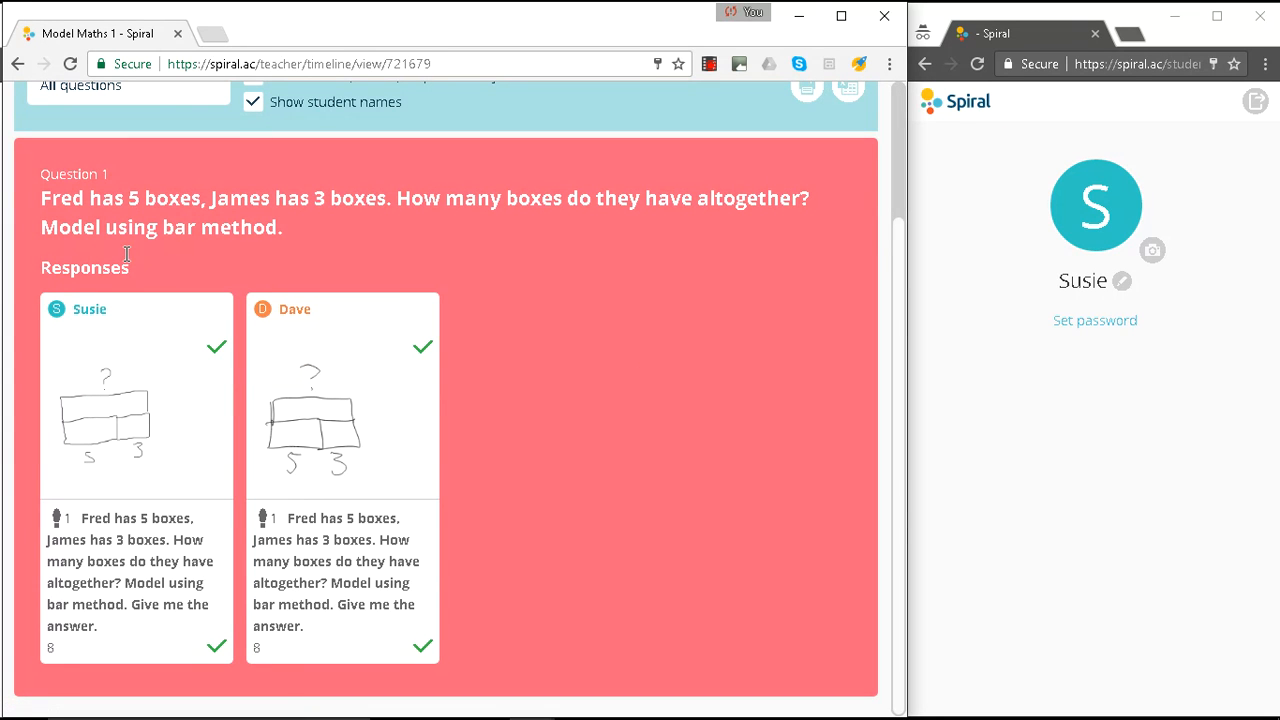
{"action": "mouse_move", "coordinate": [156, 406]}
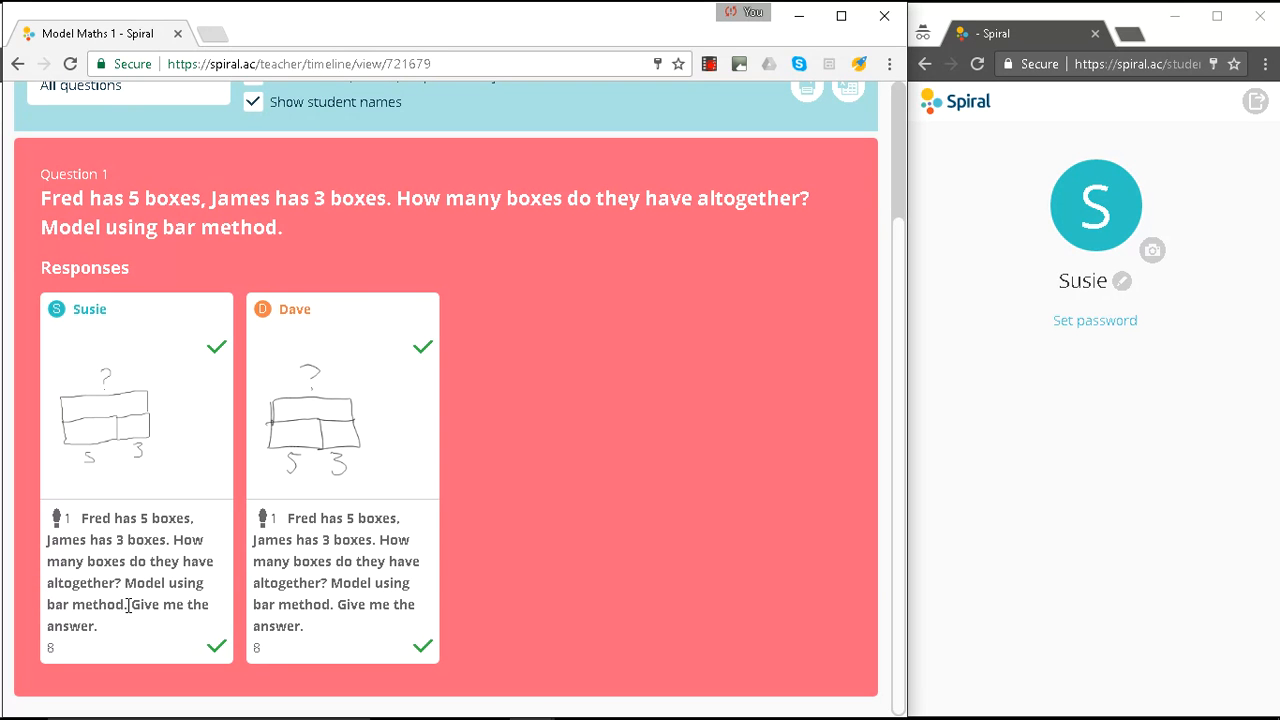
{"action": "mouse_move", "coordinate": [62, 648]}
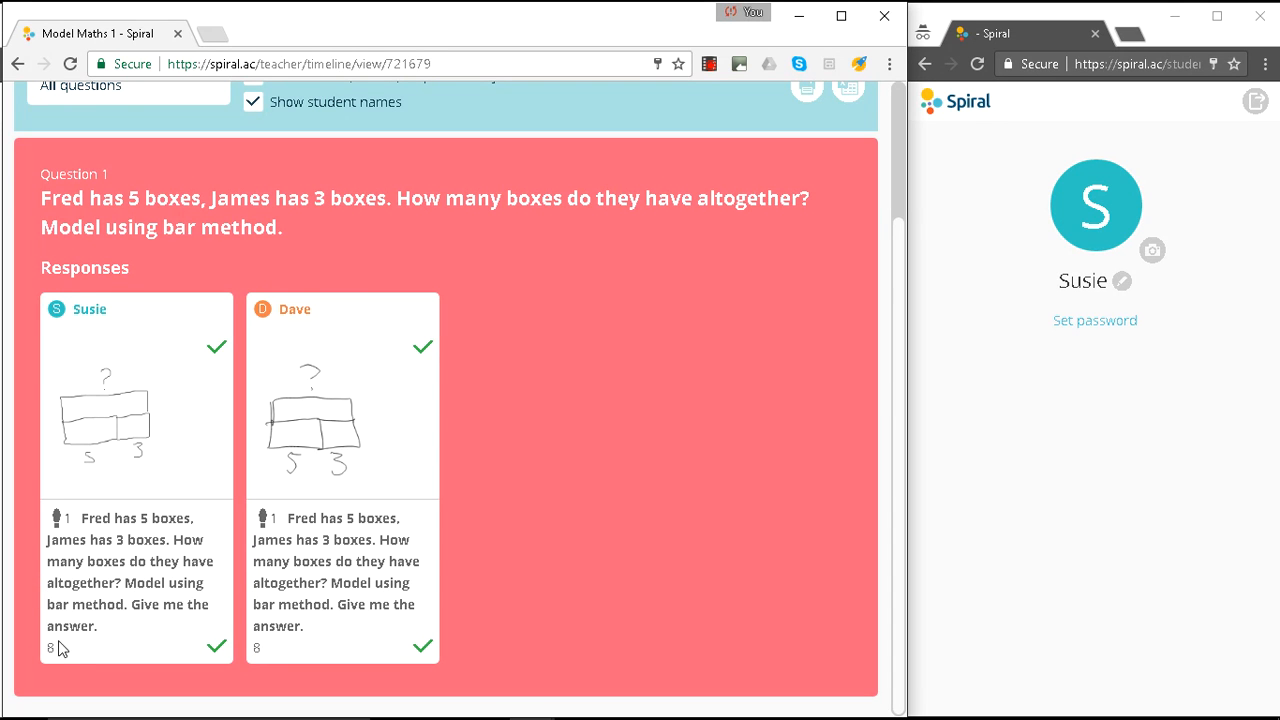